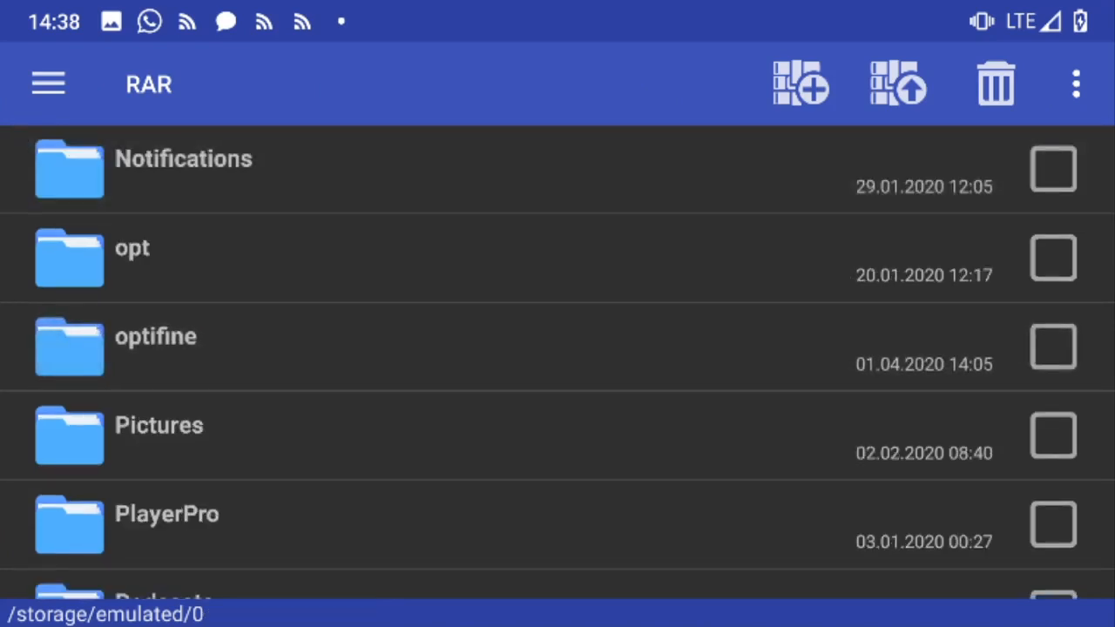
Scroll the internal storage listing to reach the games folder with com.mojang, minecraft and jre.tar.xz.
scroll("down", 3)
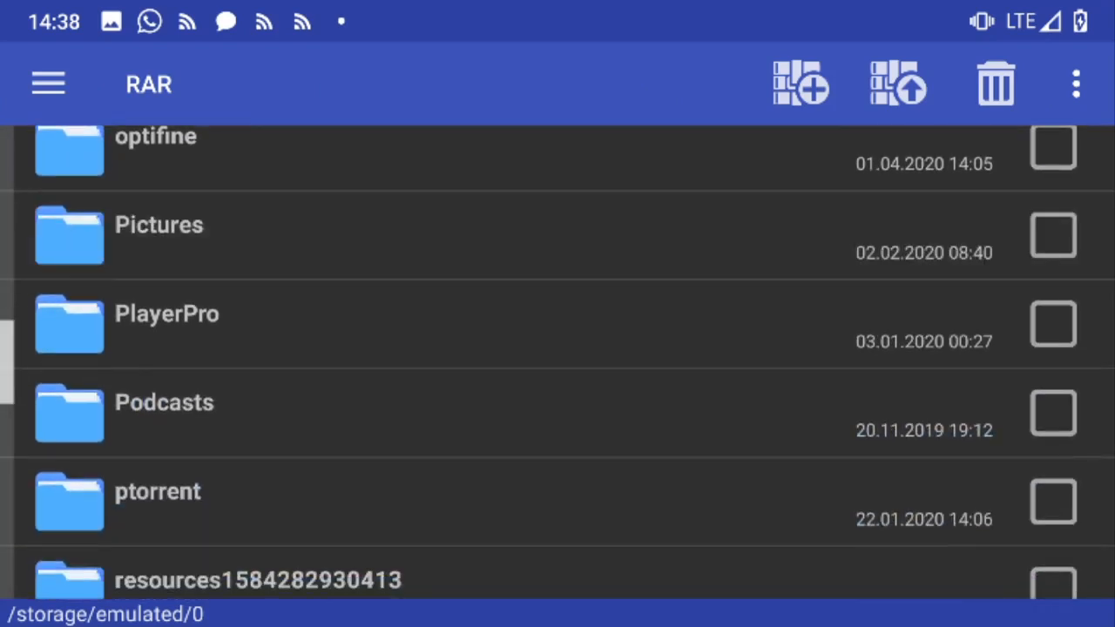
scroll("down", 3)
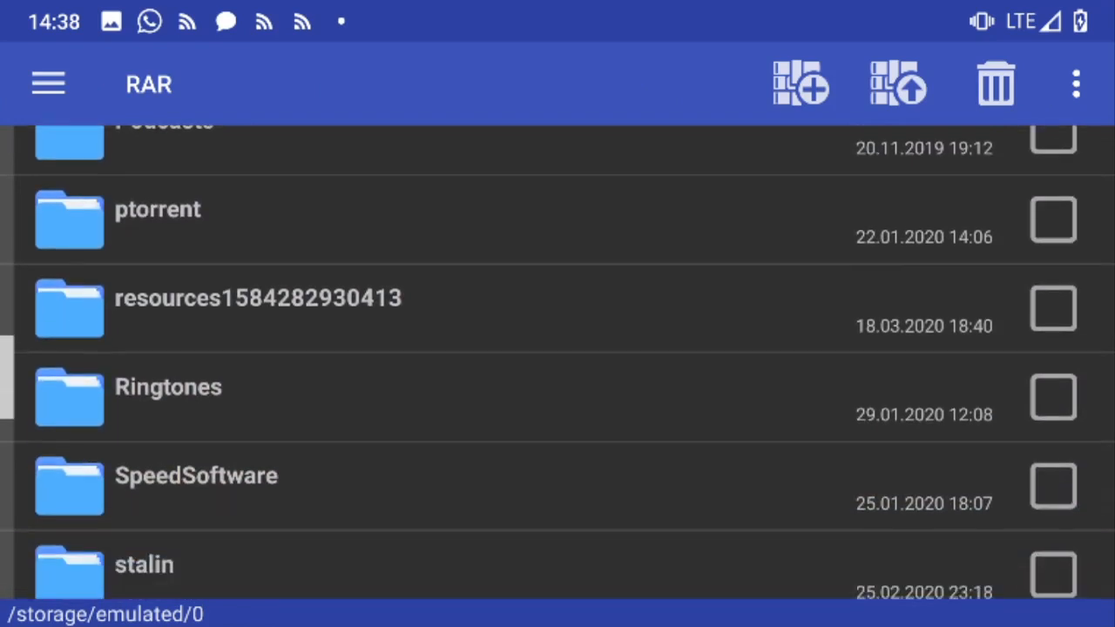
scroll("up", 3)
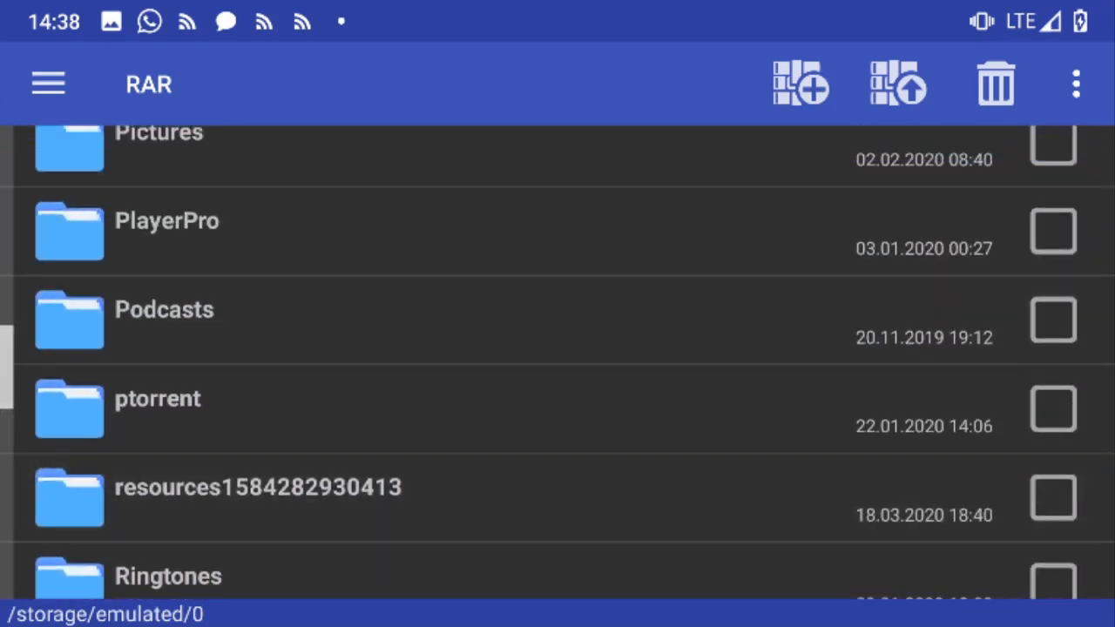
scroll("down", 3)
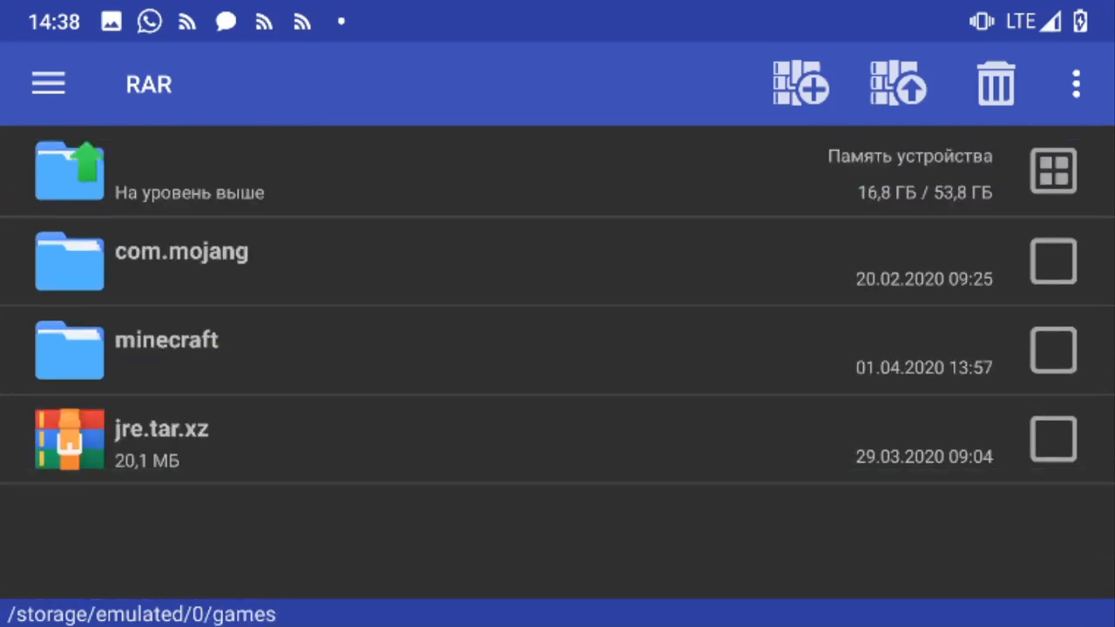
Enter games/minecraft and scroll down past saves and shaderpacks to the versions folder.
left_click(166, 340)
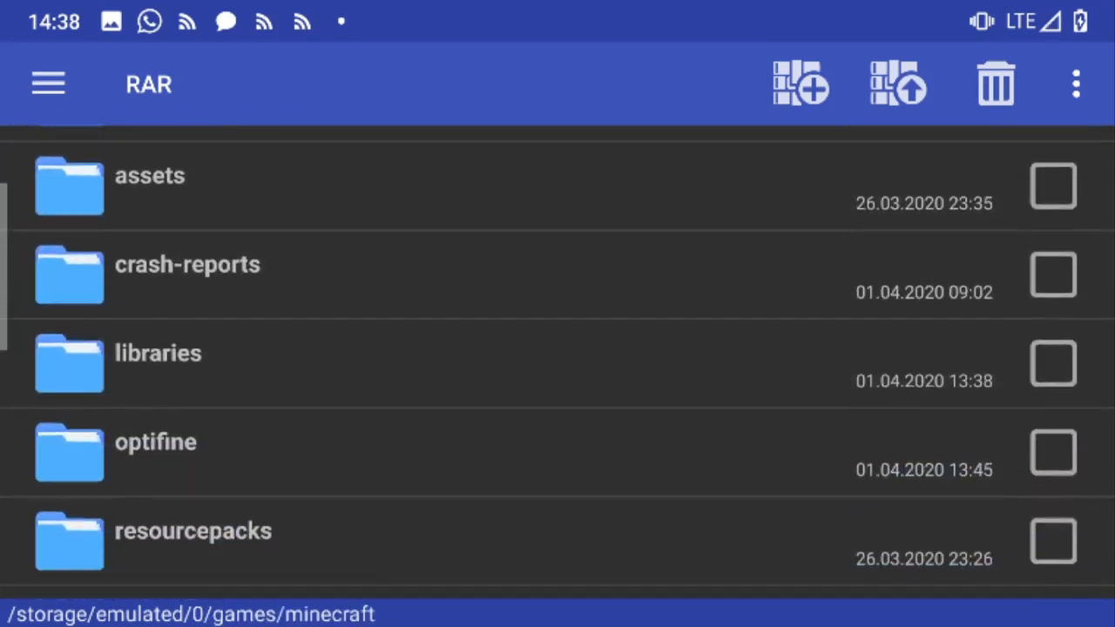
left_click(157, 352)
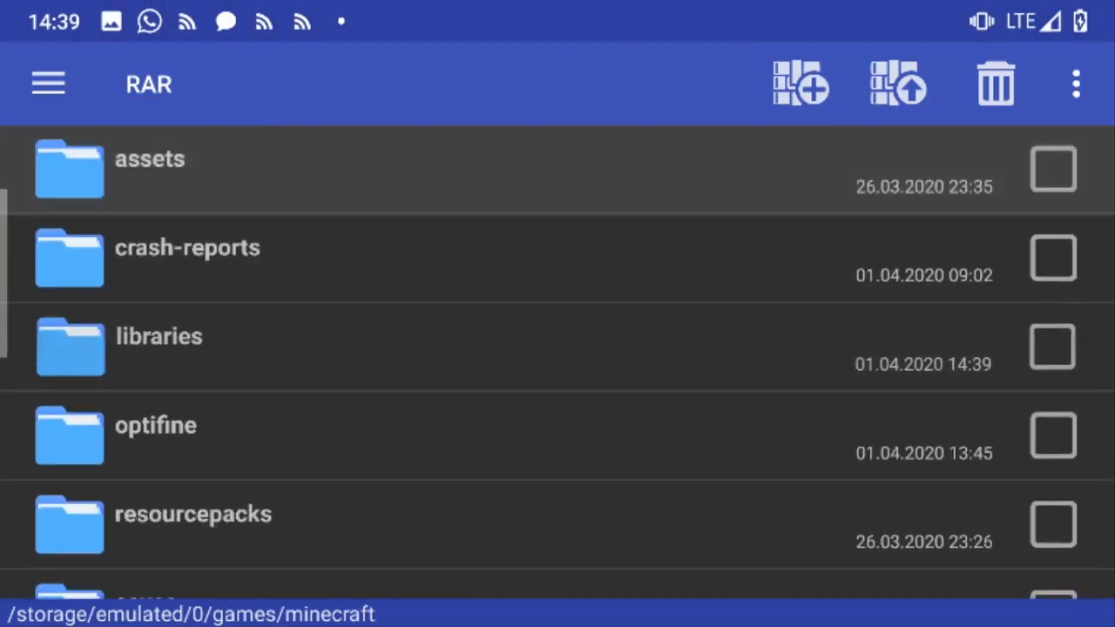
scroll("down", 3)
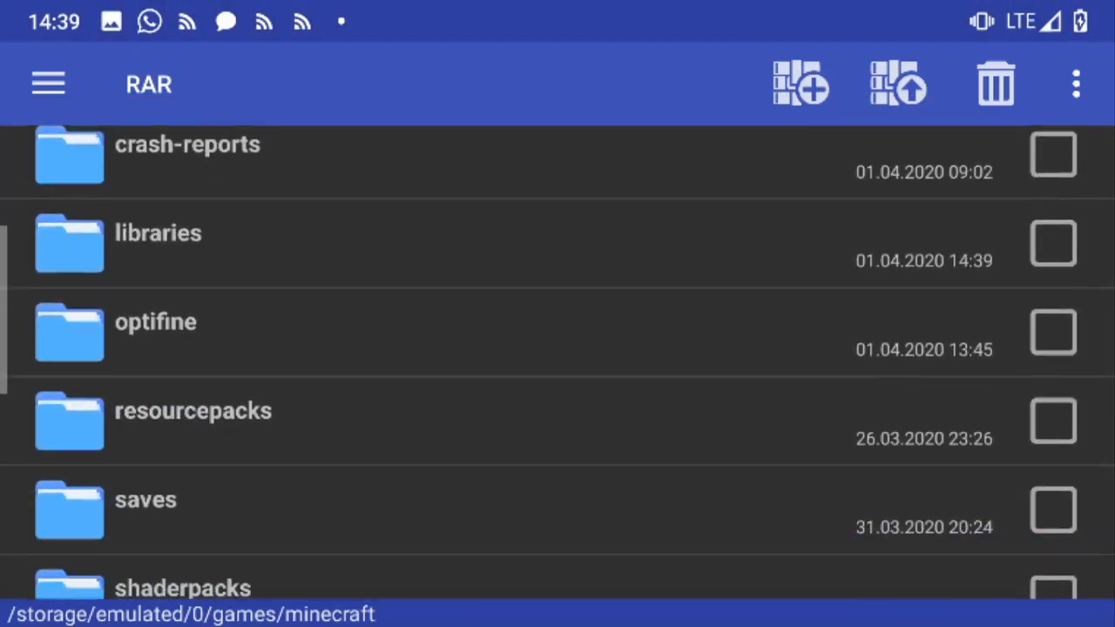
scroll("down", 3)
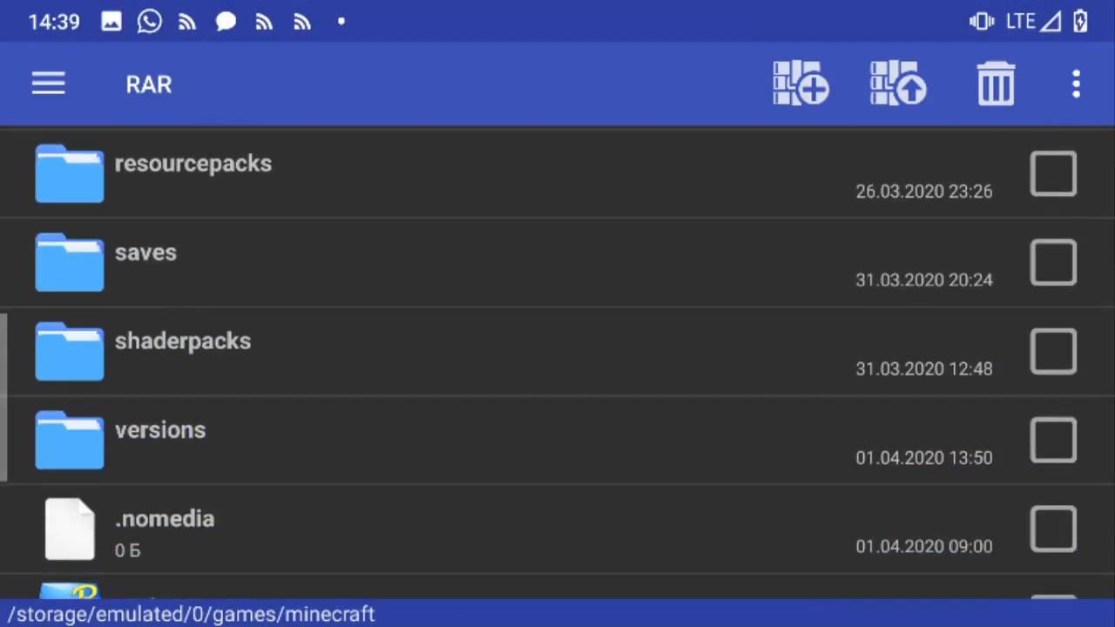
Remove the 1.10-OptiFine_HD_U_H5 folder from versions, confirming with ДА, and return to storage root.
left_click(161, 429)
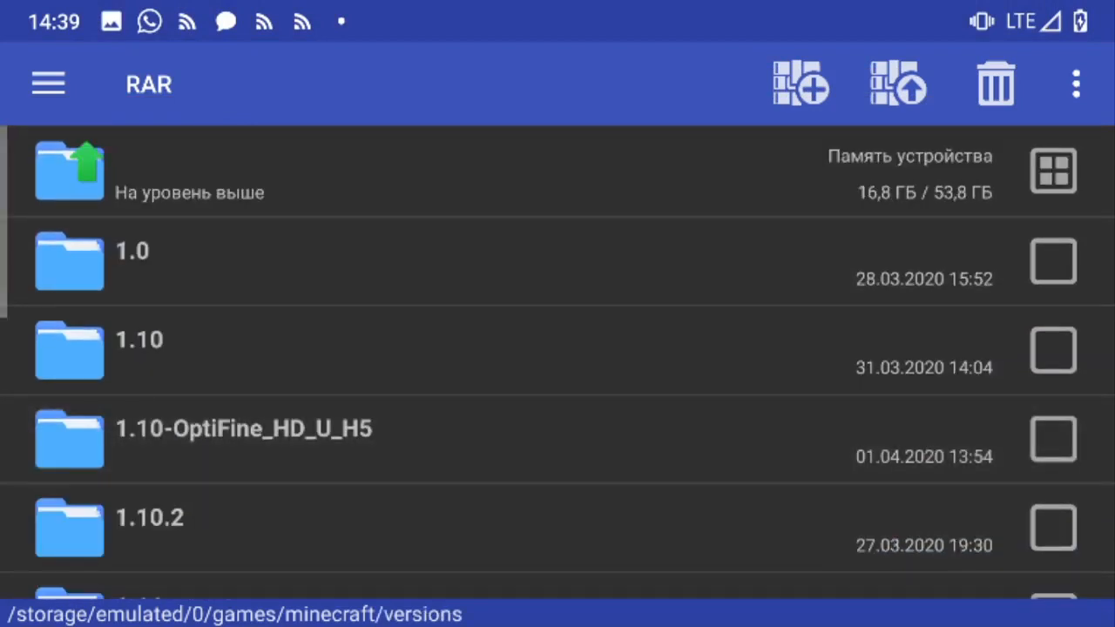
left_click(1053, 439)
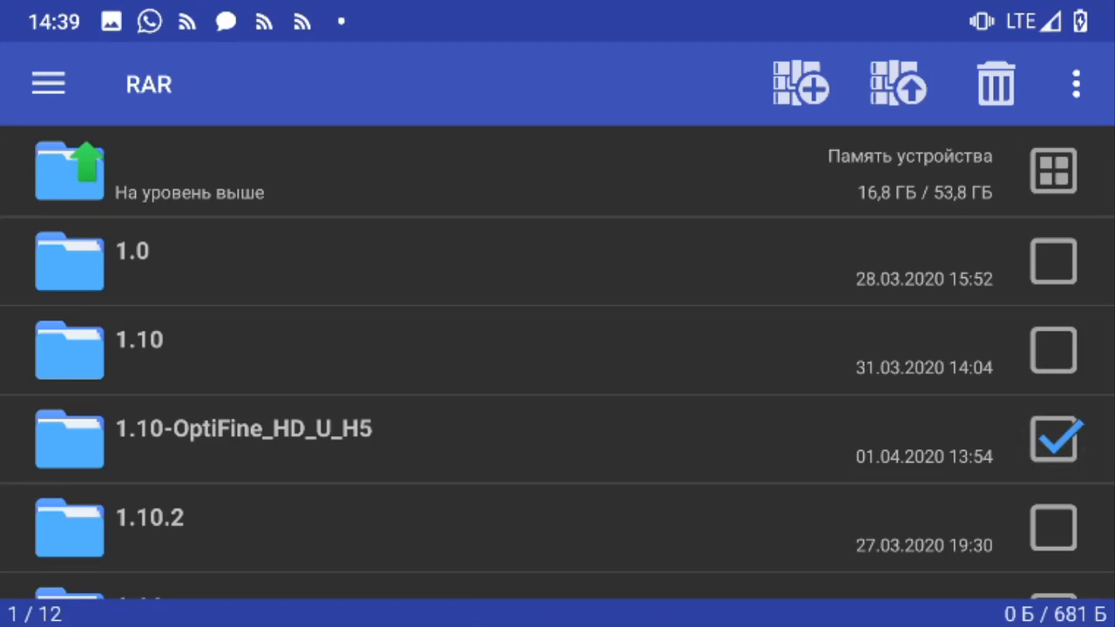
left_click(994, 83)
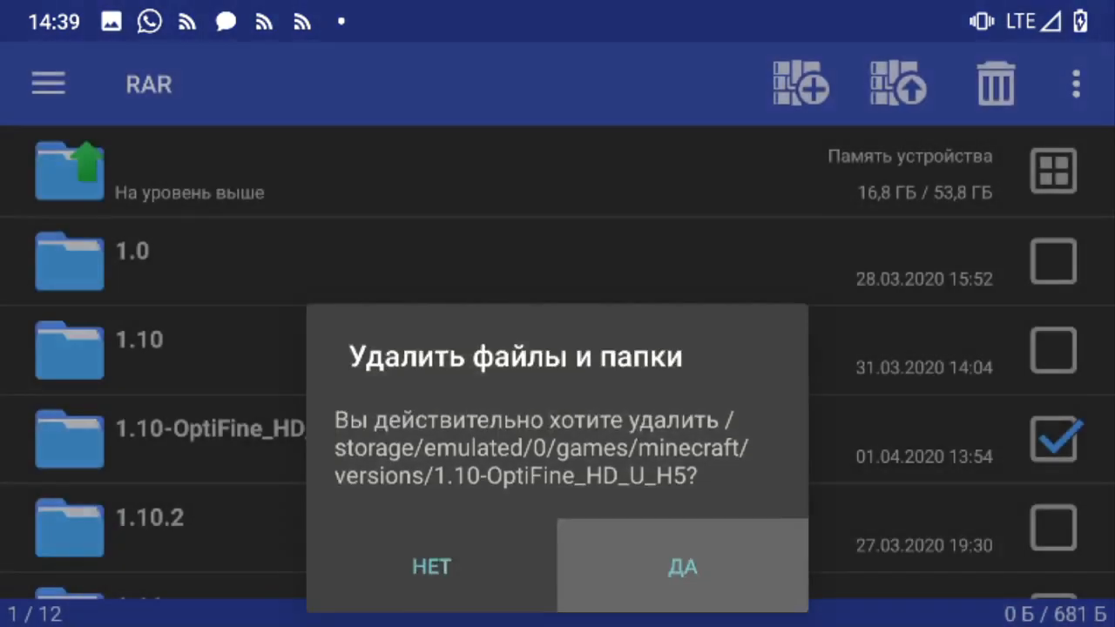
left_click(683, 568)
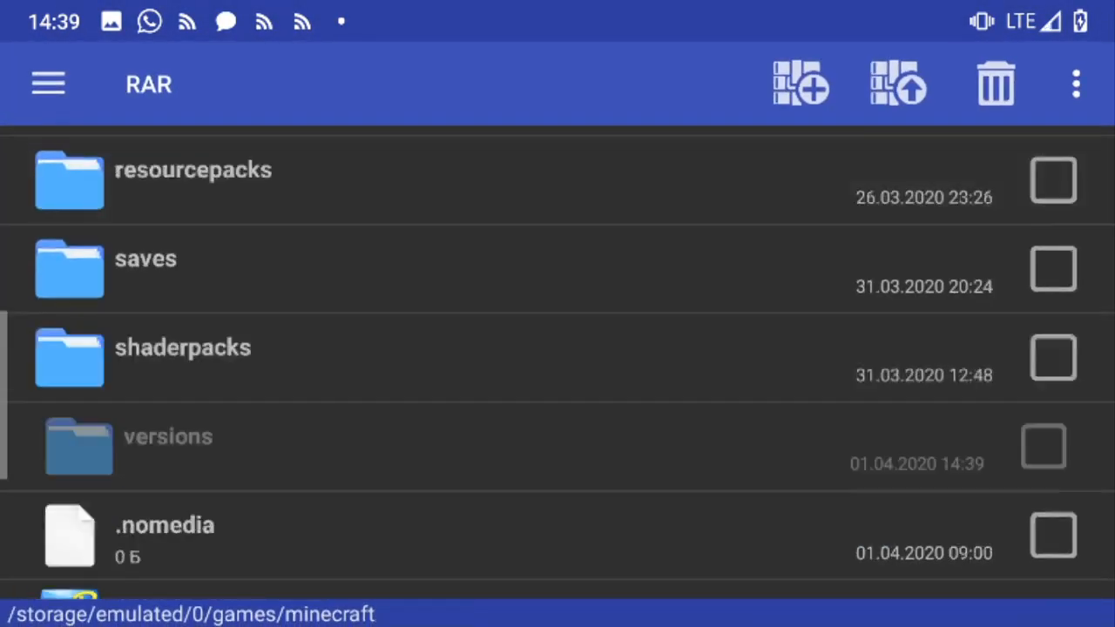
left_click(70, 172)
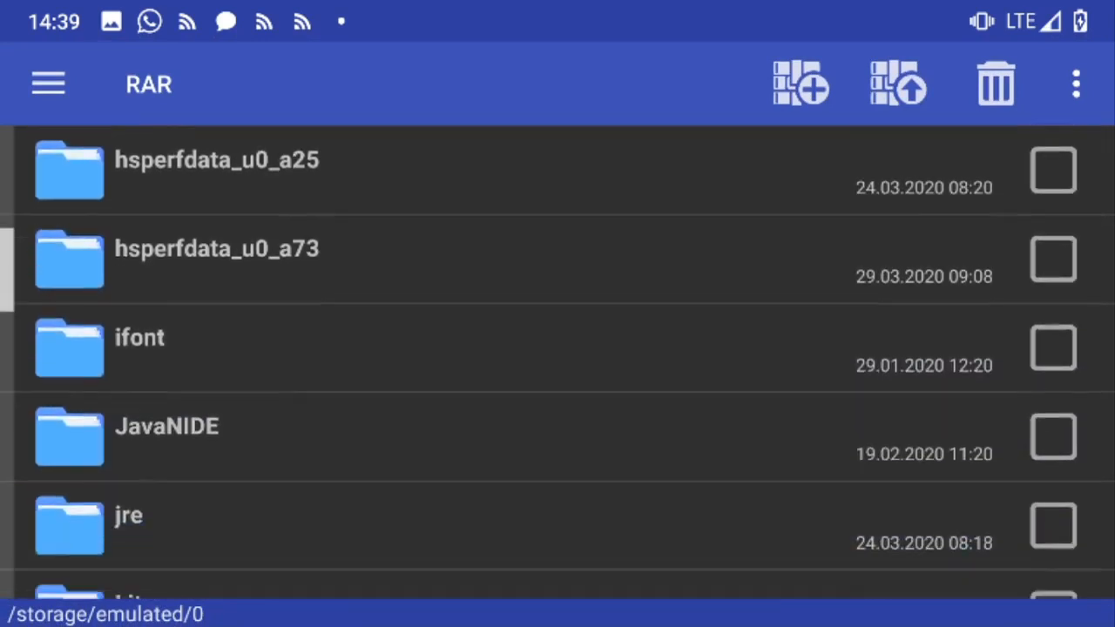
Enter the optifine folder at storage root and look through its OptiFine zip and jar files.
scroll("down", 3)
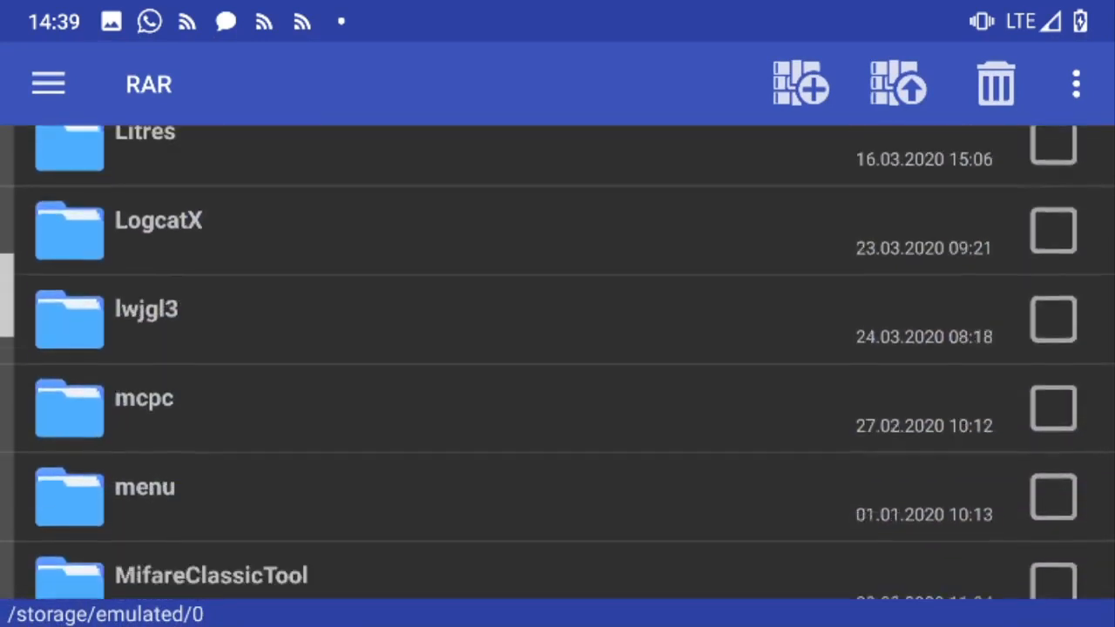
scroll("down", 3)
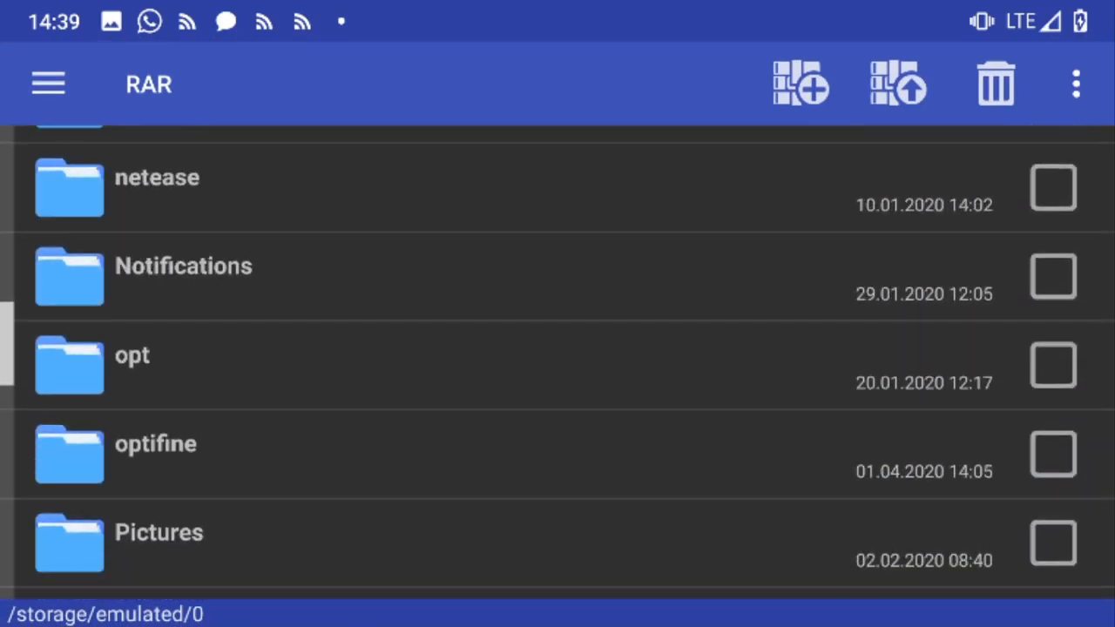
left_click(155, 445)
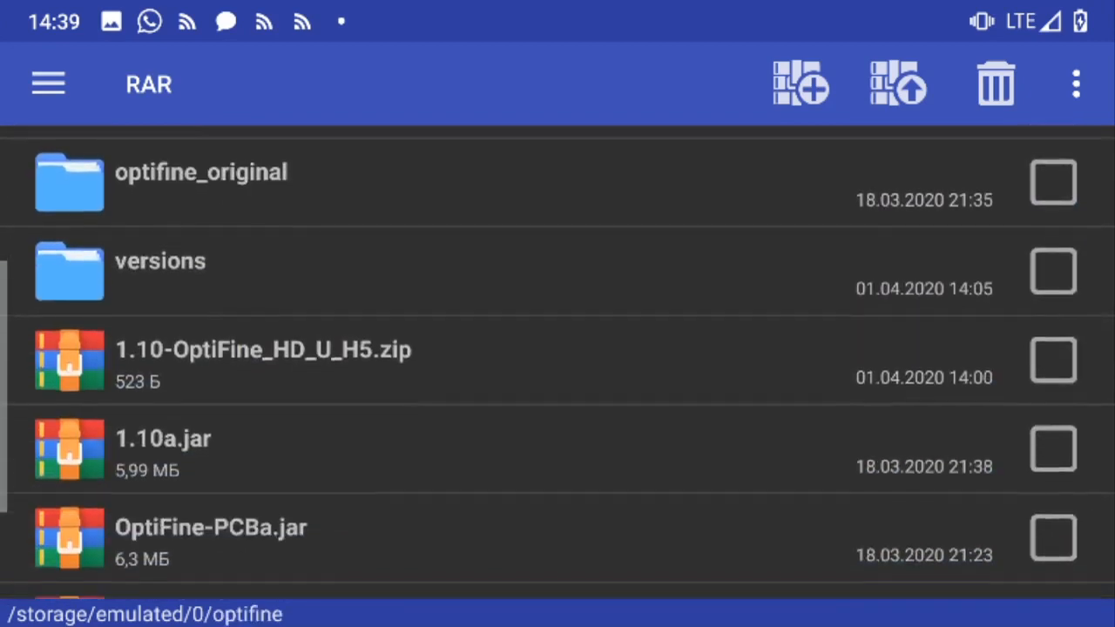
scroll("down", 3)
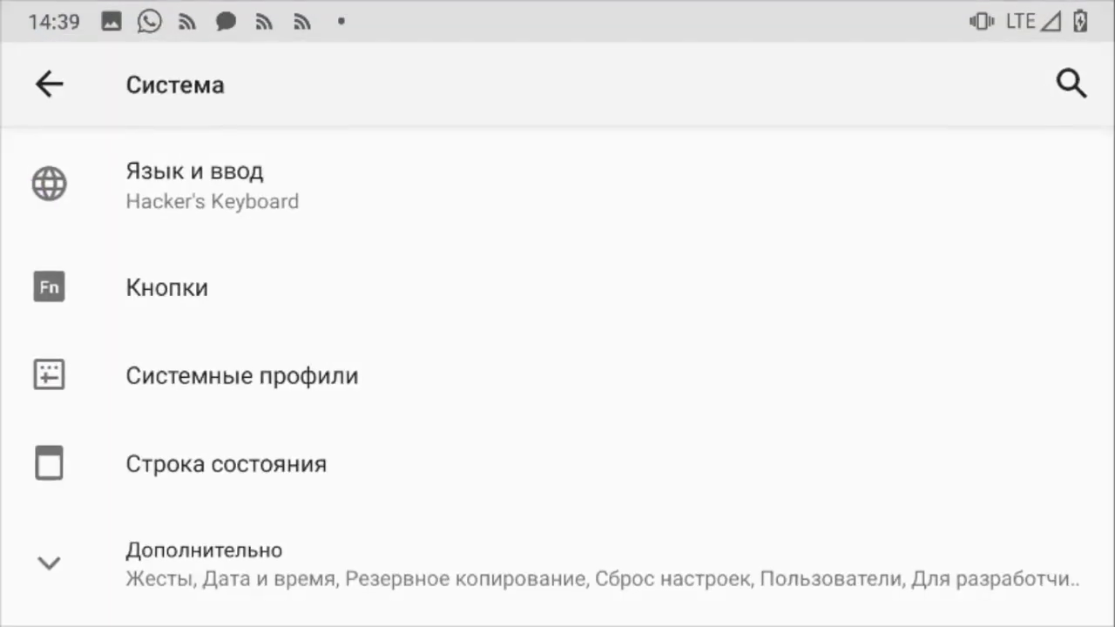
View О телефоне in Settings and confirm Версия Android reads 10.
left_click(48, 84)
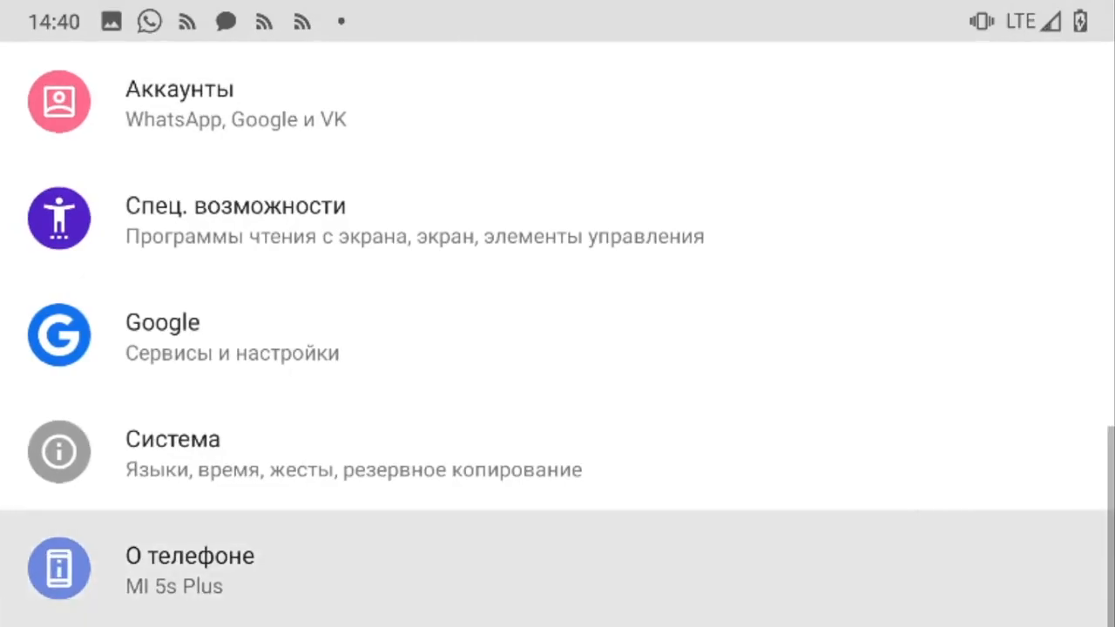
left_click(188, 556)
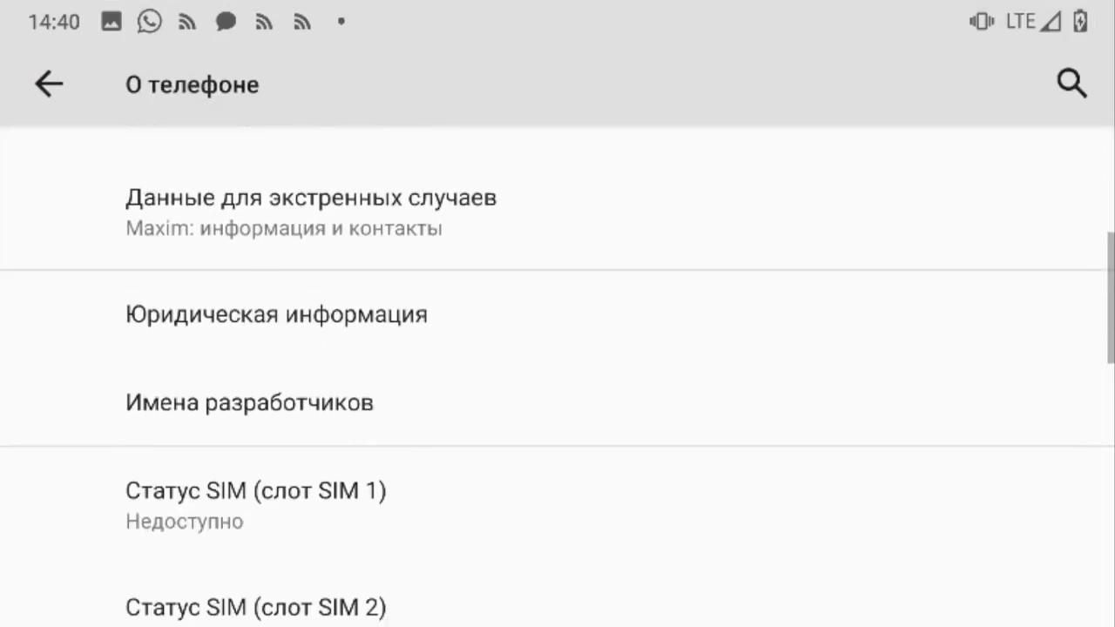
scroll("down", 3)
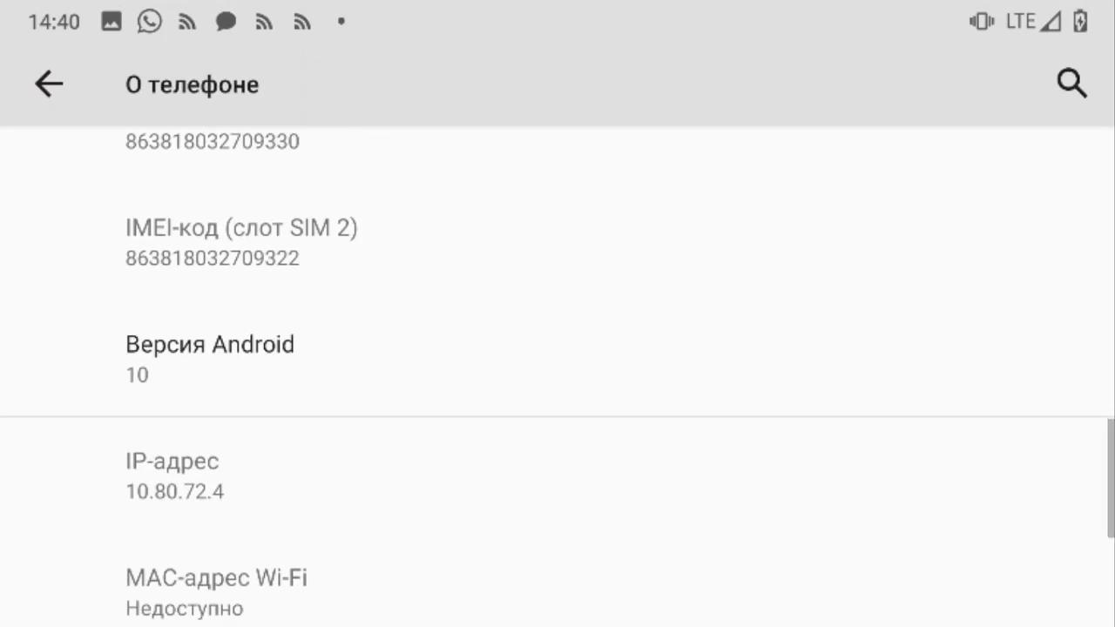
mouse_move(60, 373)
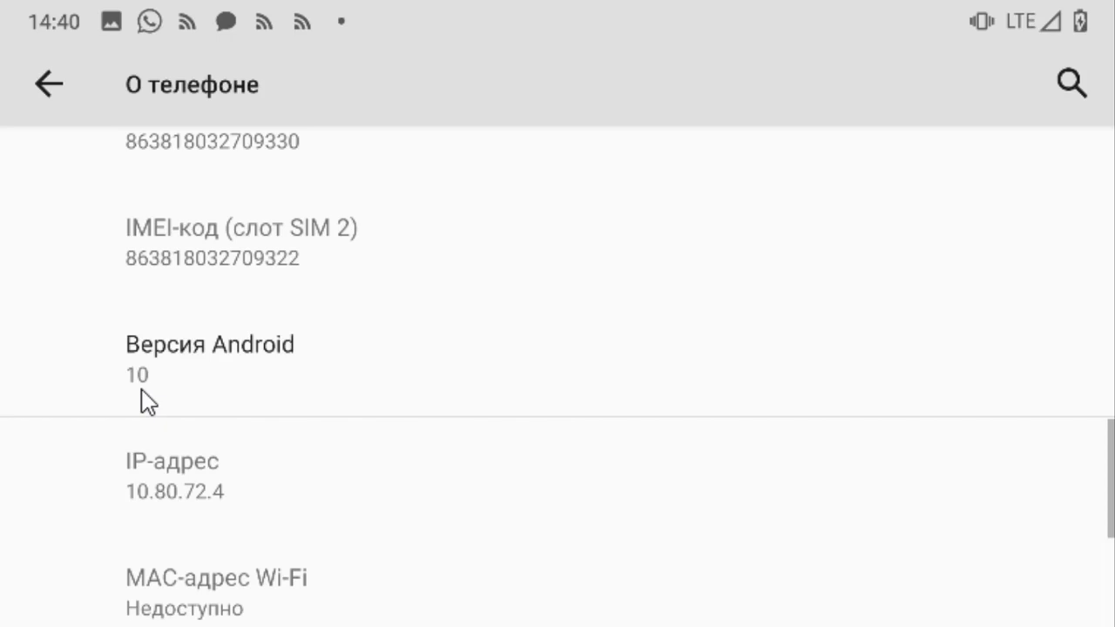
mouse_move(71, 373)
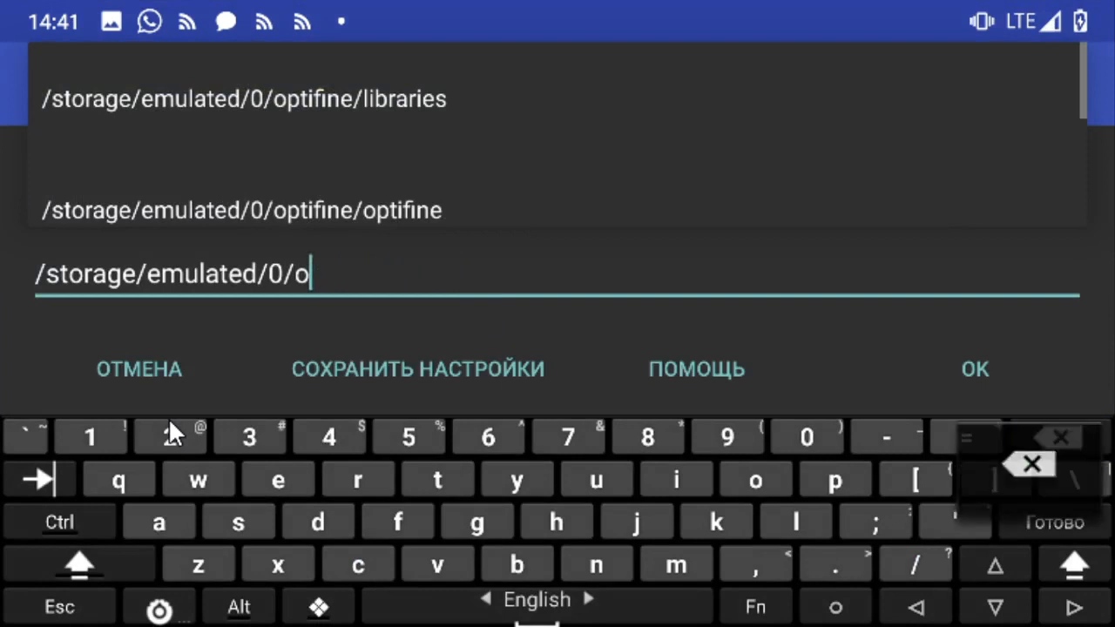
Set the extraction destination to /storage/emulated/0/games/minecraft and extract the OptiFine archive there.
key("BackSpace")
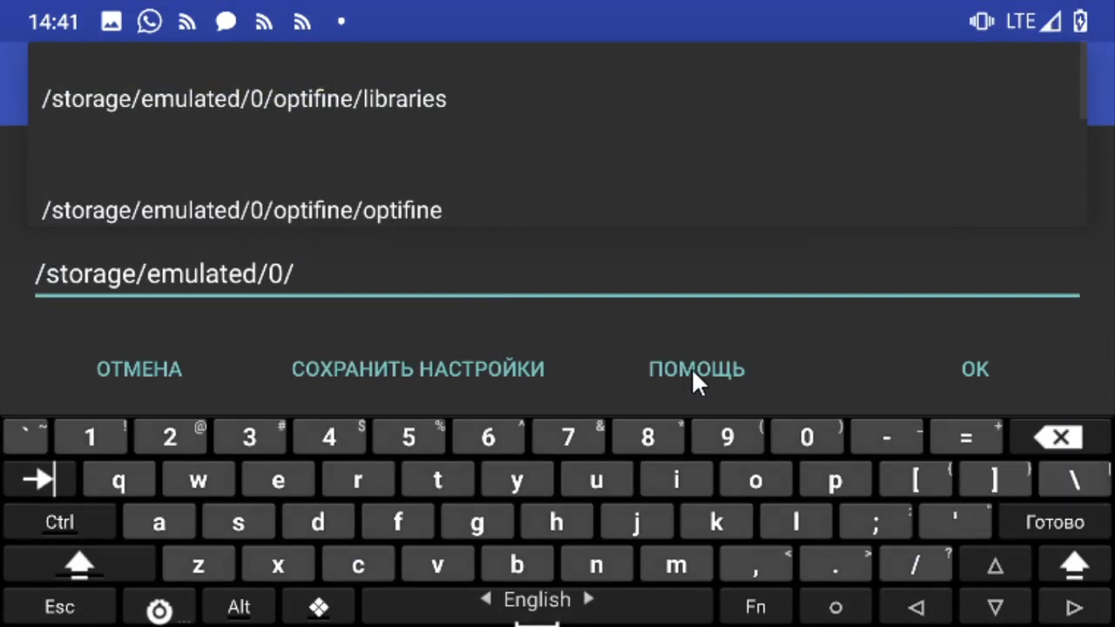
mouse_move(575, 514)
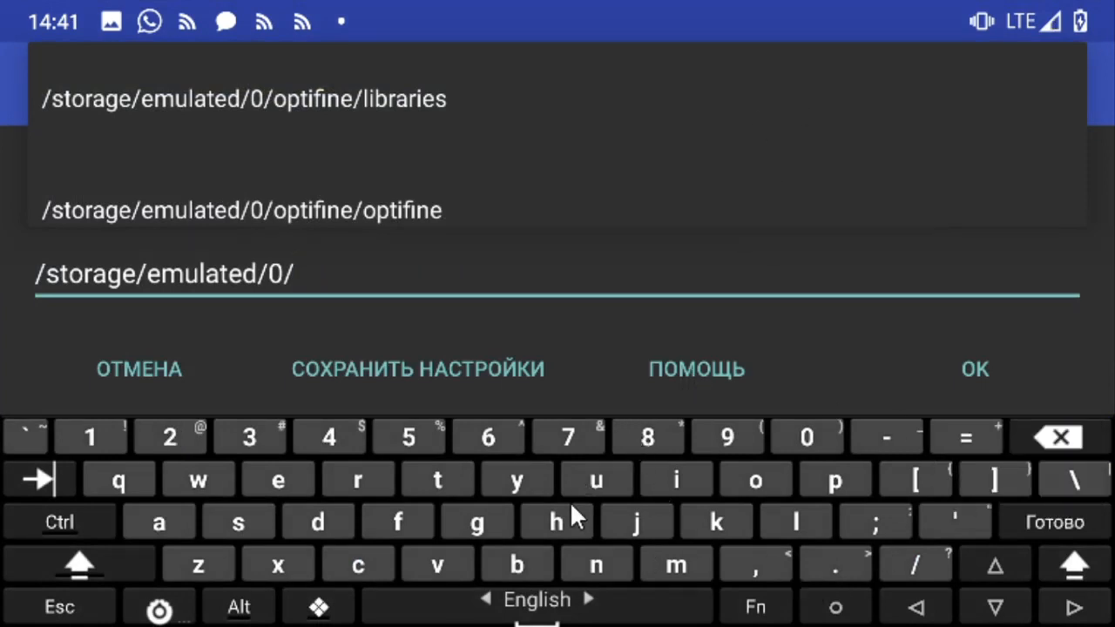
mouse_move(317, 537)
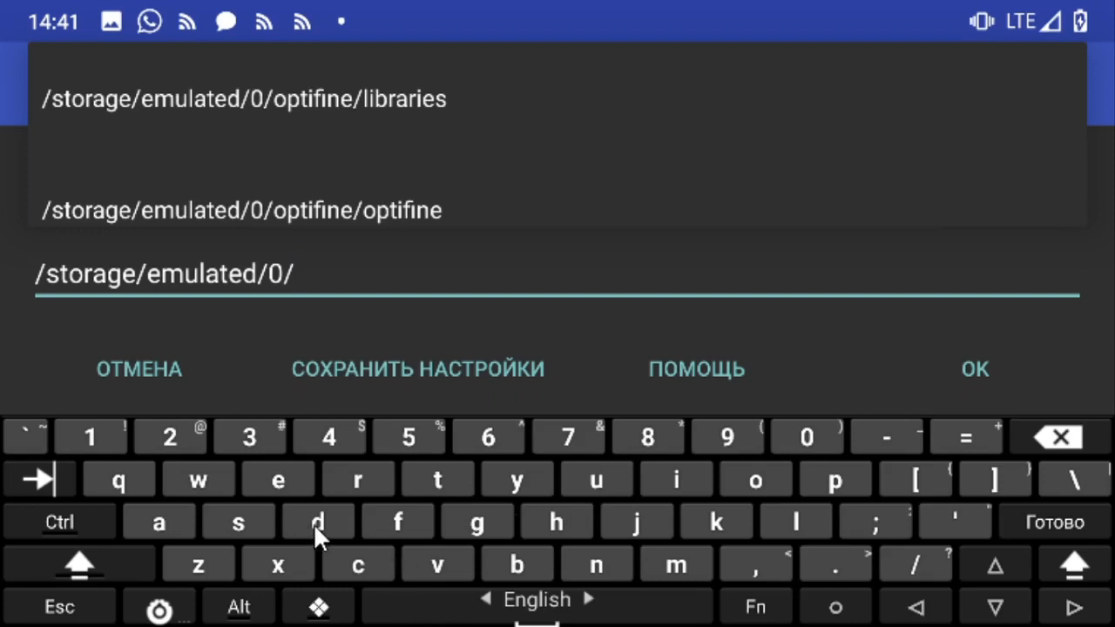
mouse_move(410, 561)
type("ga")
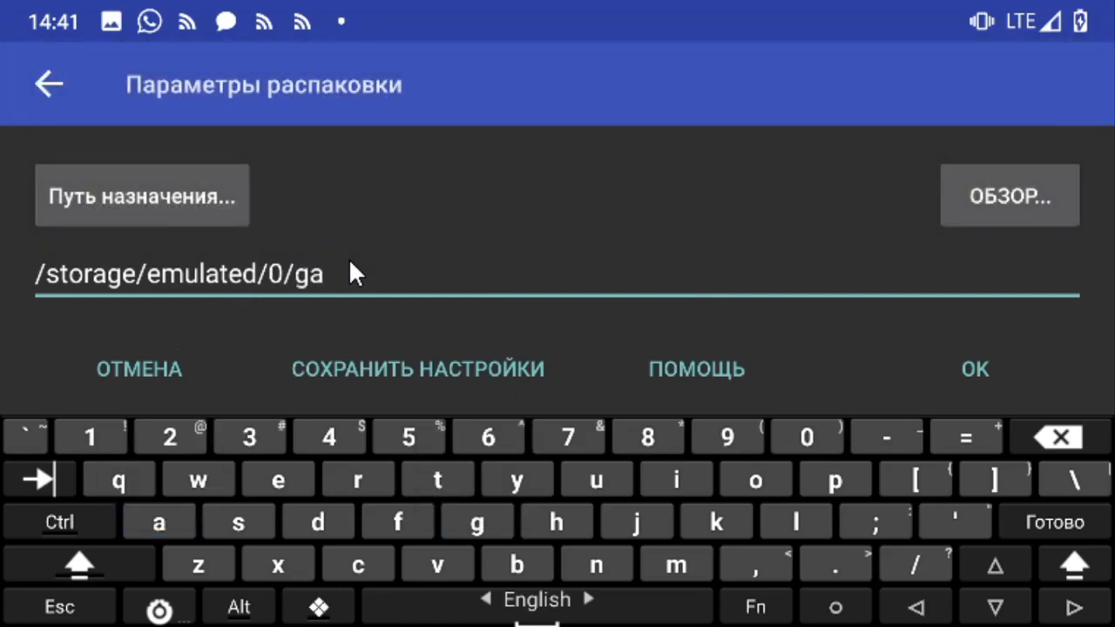
type("mes")
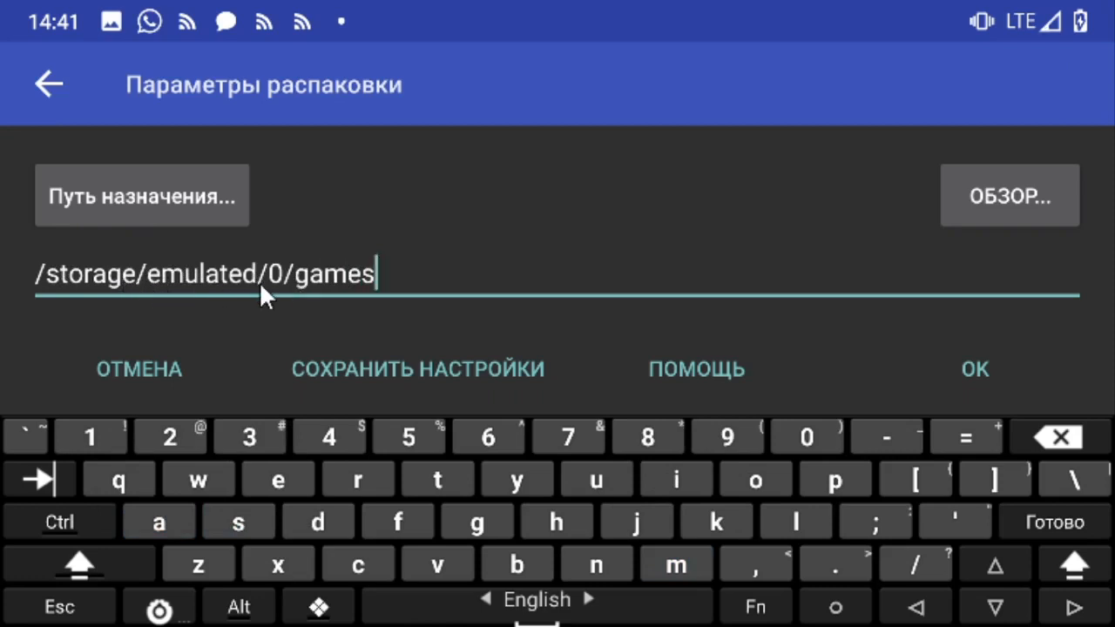
mouse_move(380, 219)
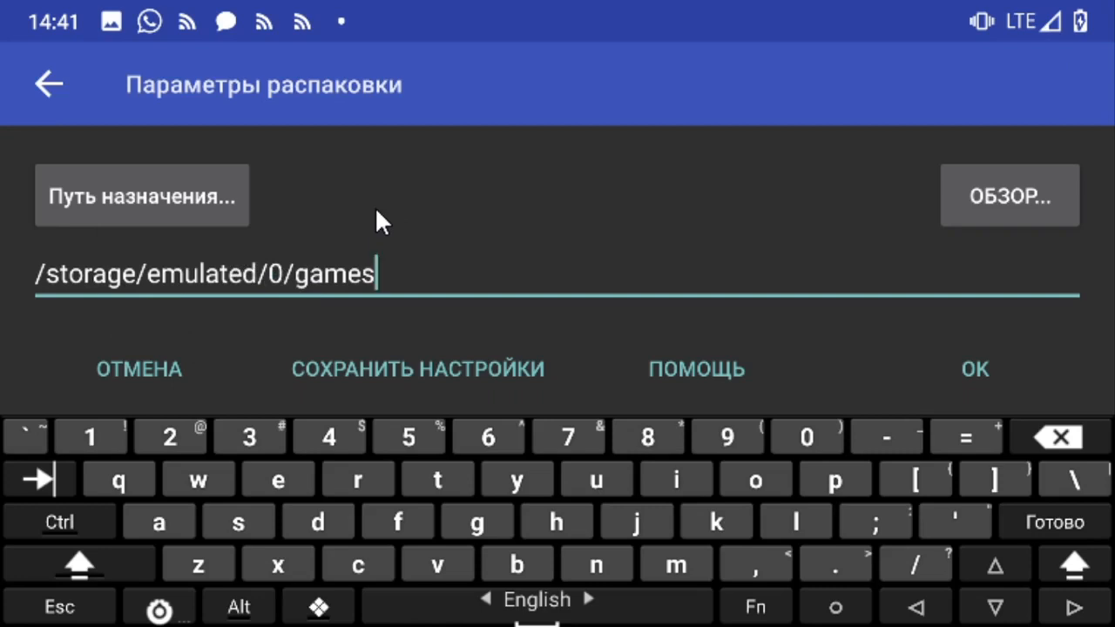
type("/")
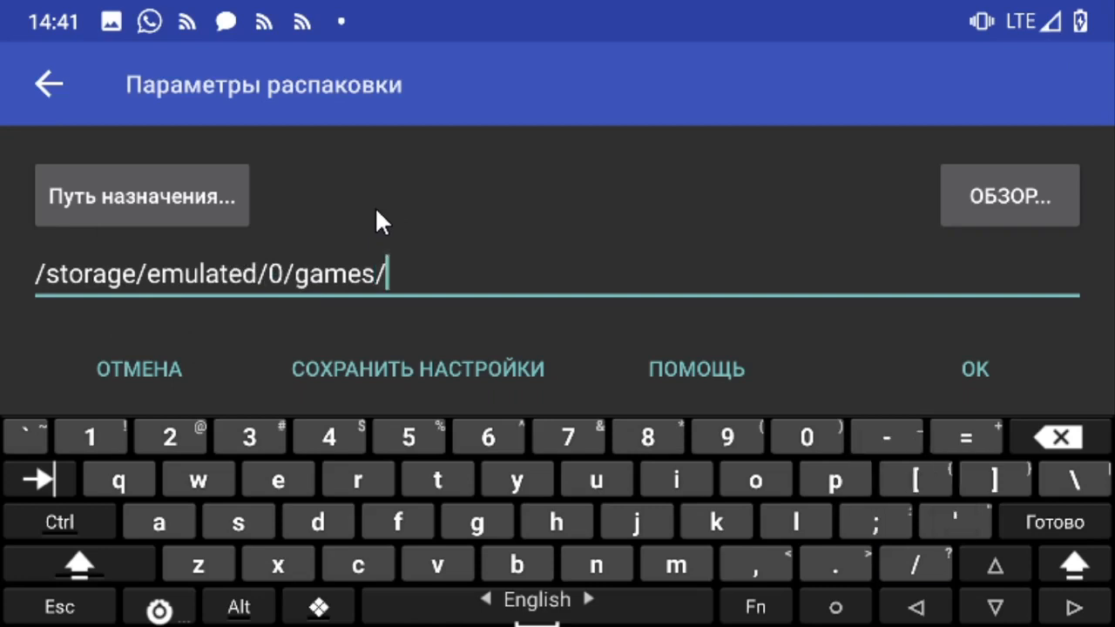
mouse_move(340, 258)
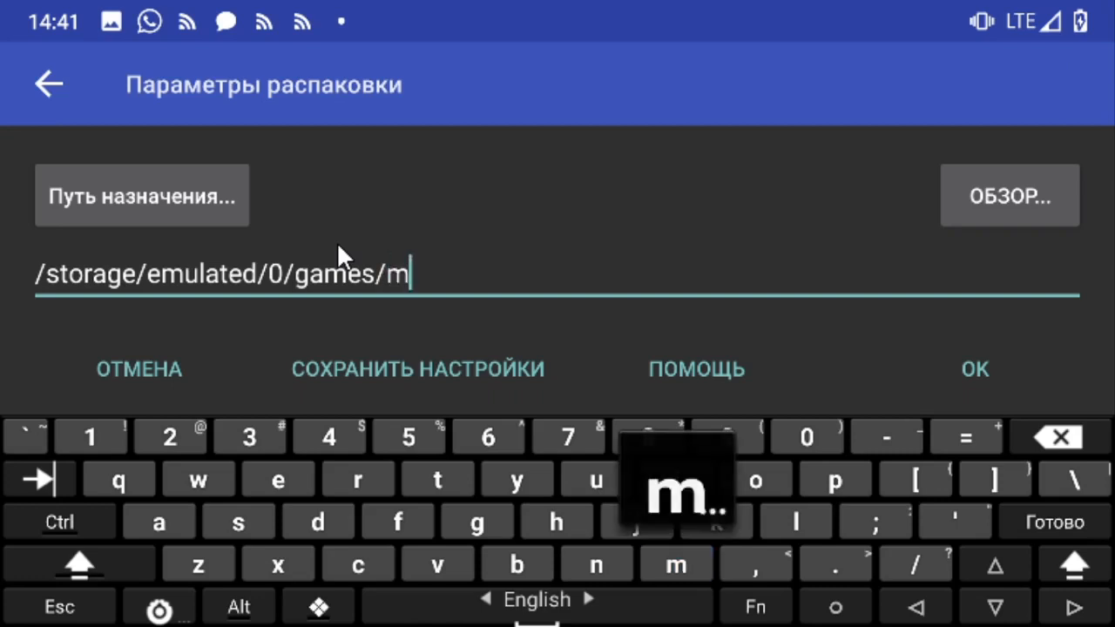
type("inecra")
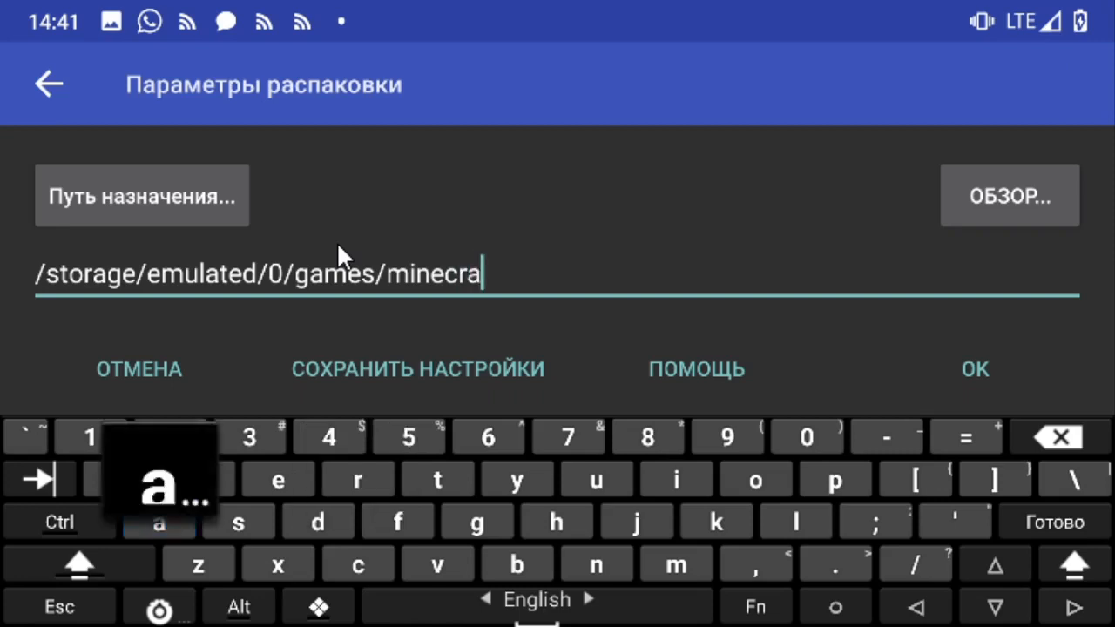
type("ft")
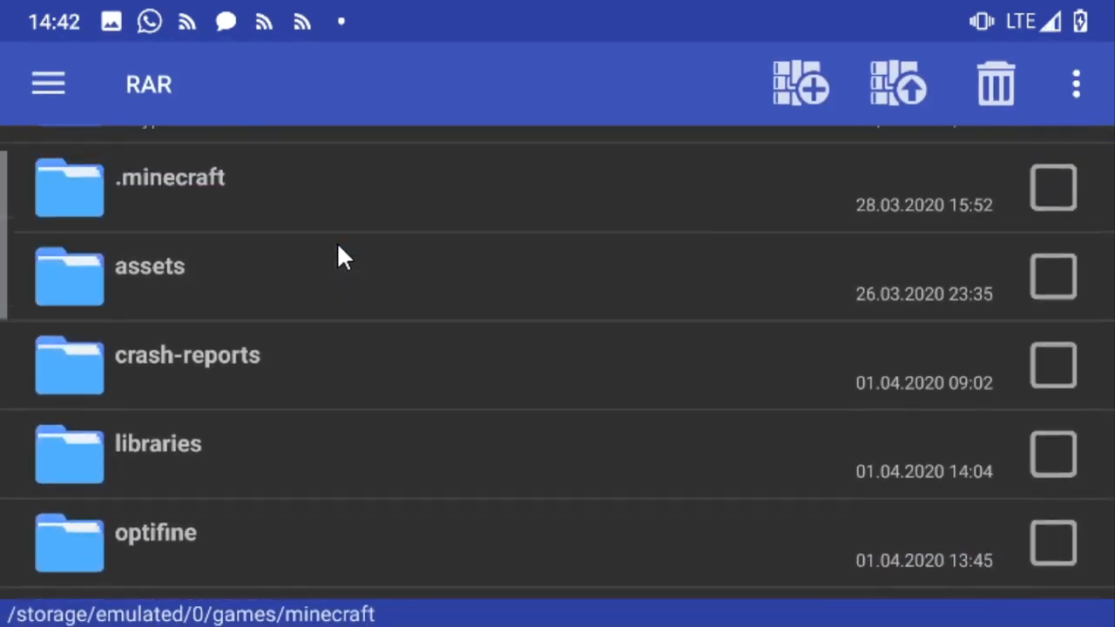
Look into libraries, then enter versions to confirm 1.10-OptiFine_HD_U_H5 sits beside 1.0, 1.10 and 1.10.2.
scroll("down", 3)
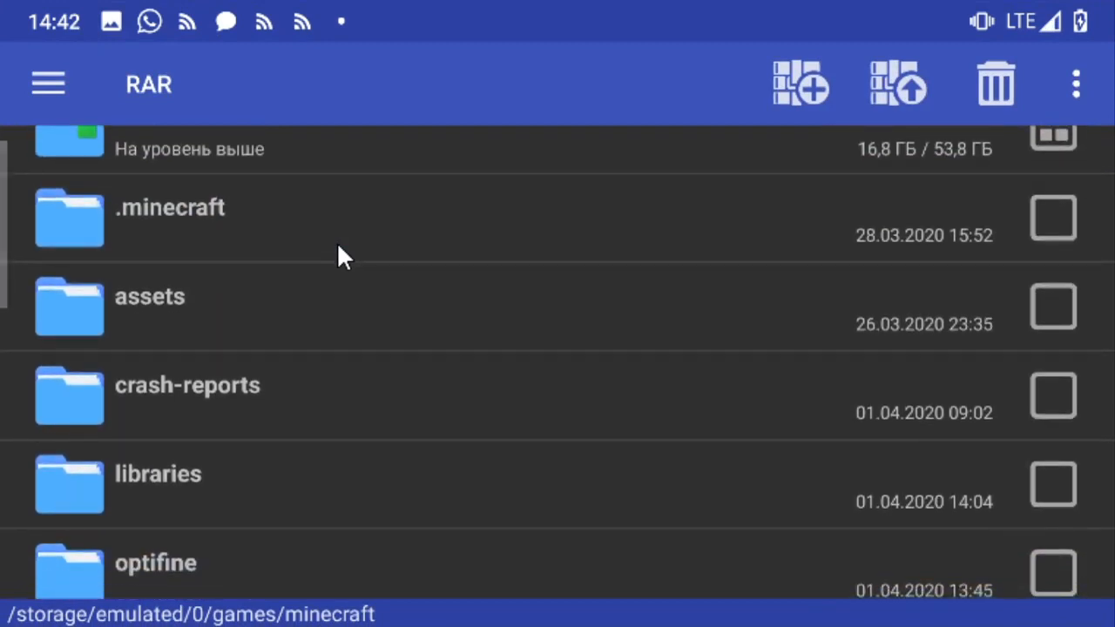
left_click(156, 474)
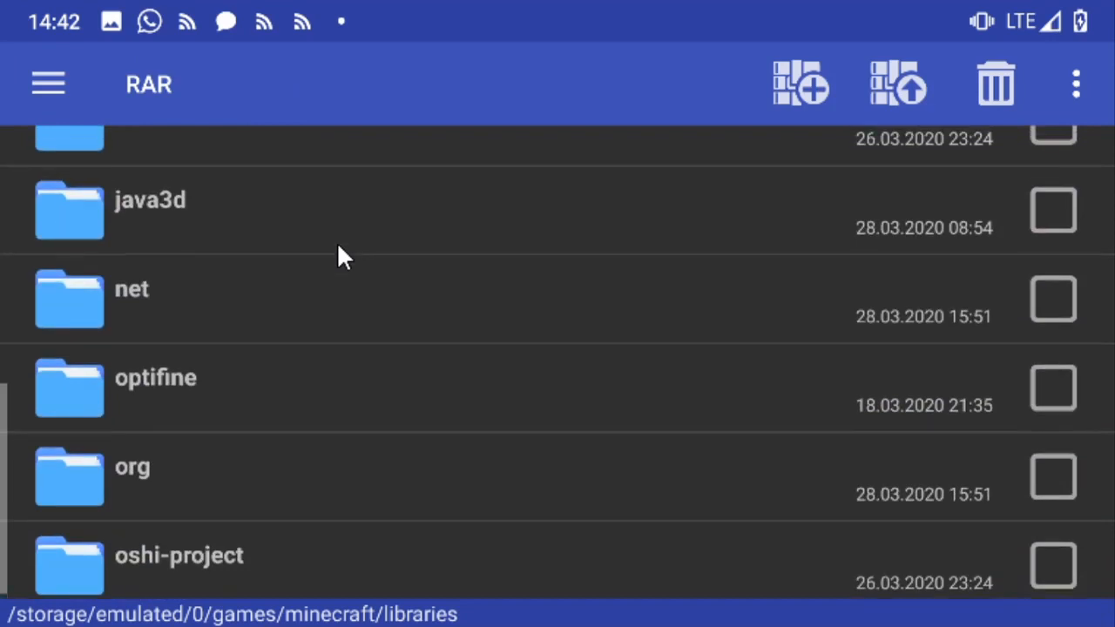
left_click(155, 387)
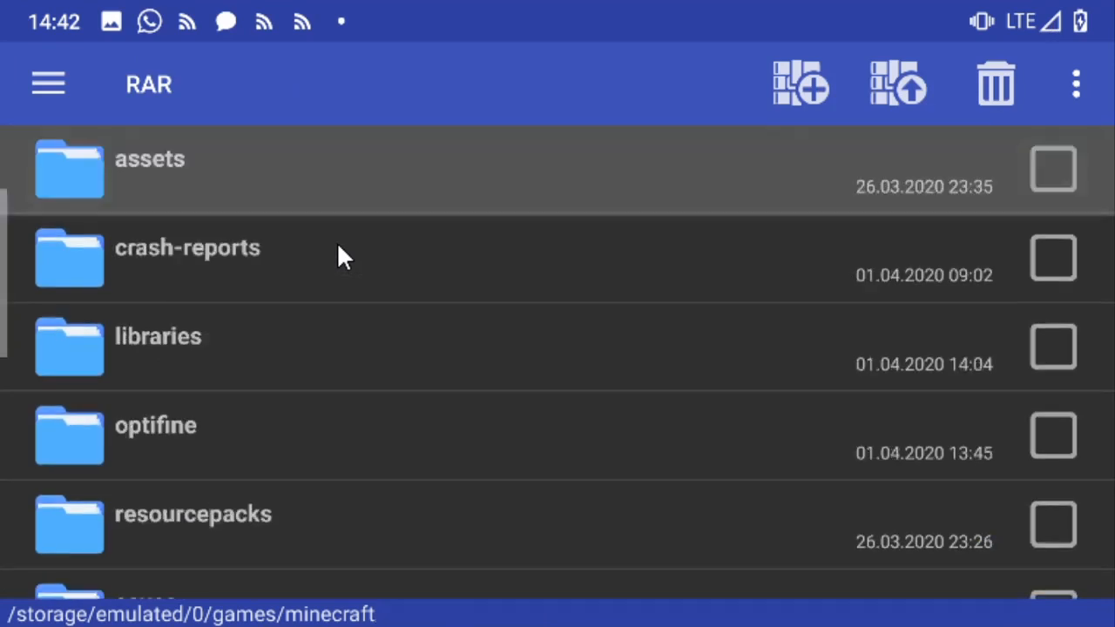
scroll("down", 3)
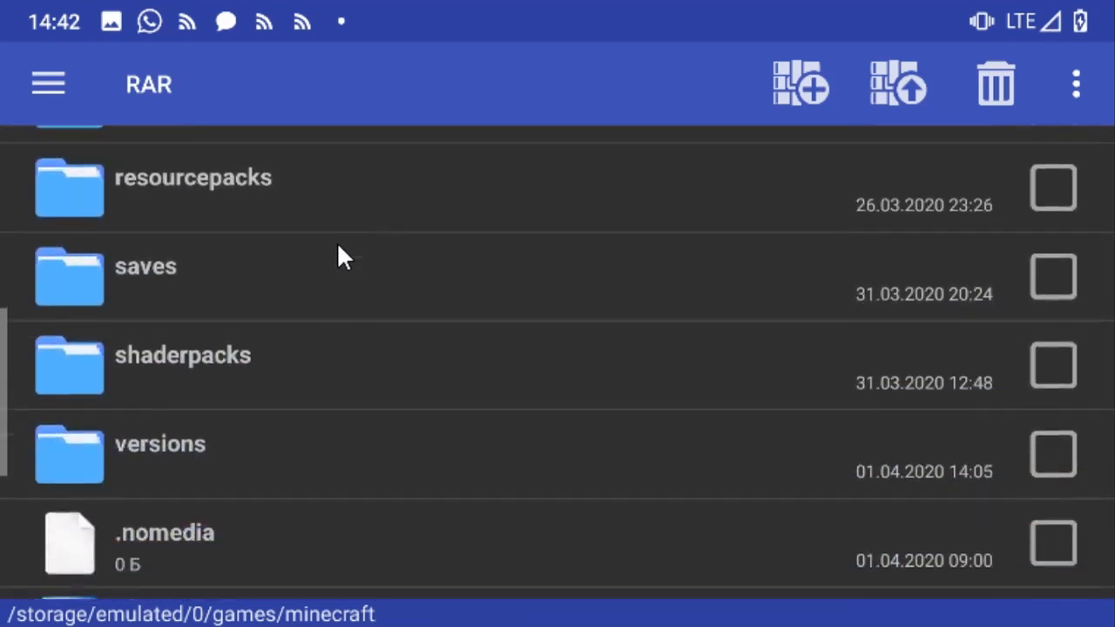
left_click(160, 444)
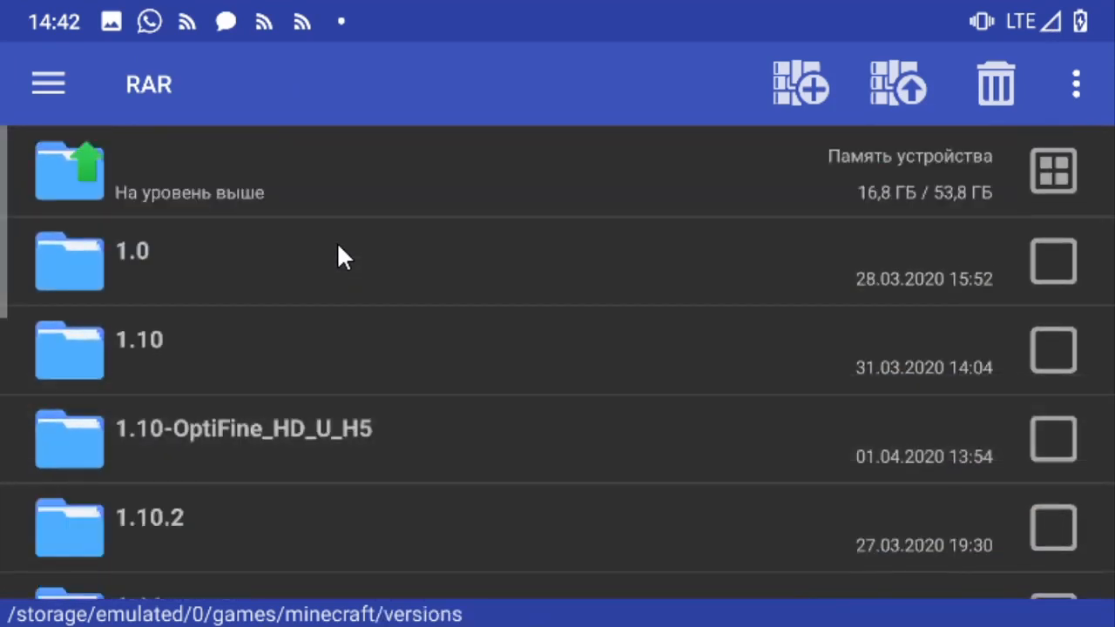
mouse_move(436, 418)
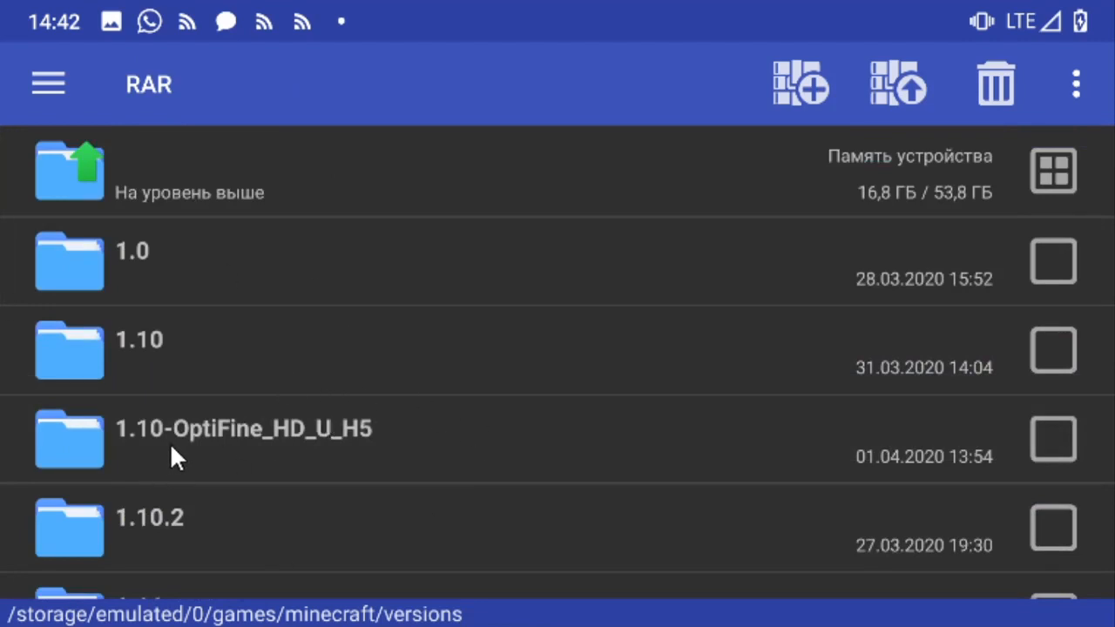
mouse_move(815, 409)
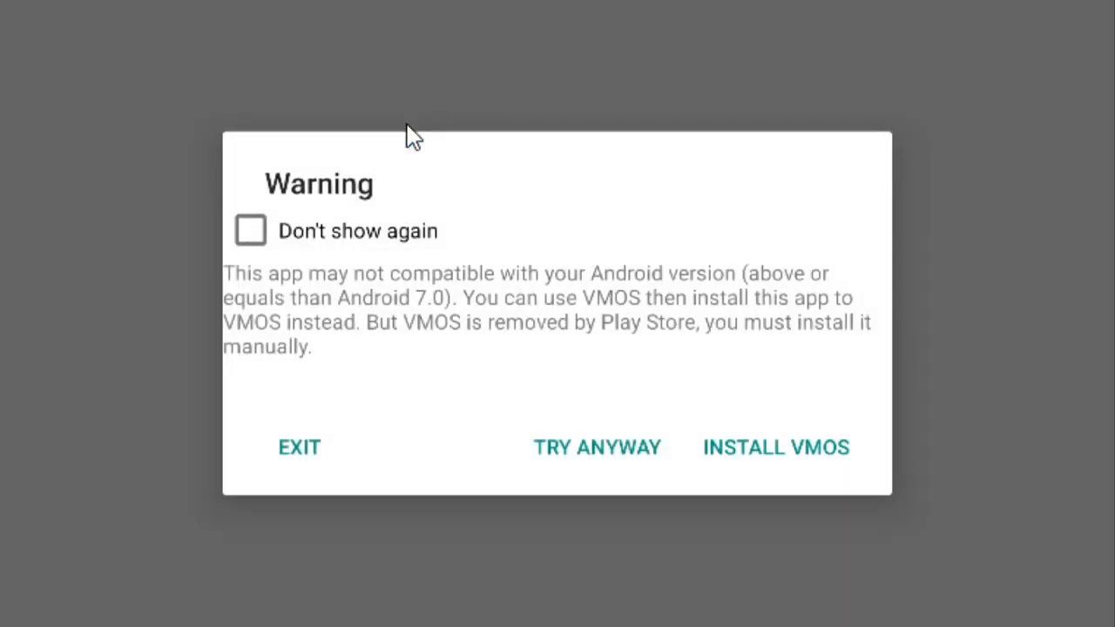
Continue past the Try Anyway warning and start Minecraft with 1.10-OptiFine_HD_U_H5 selected.
left_click(596, 447)
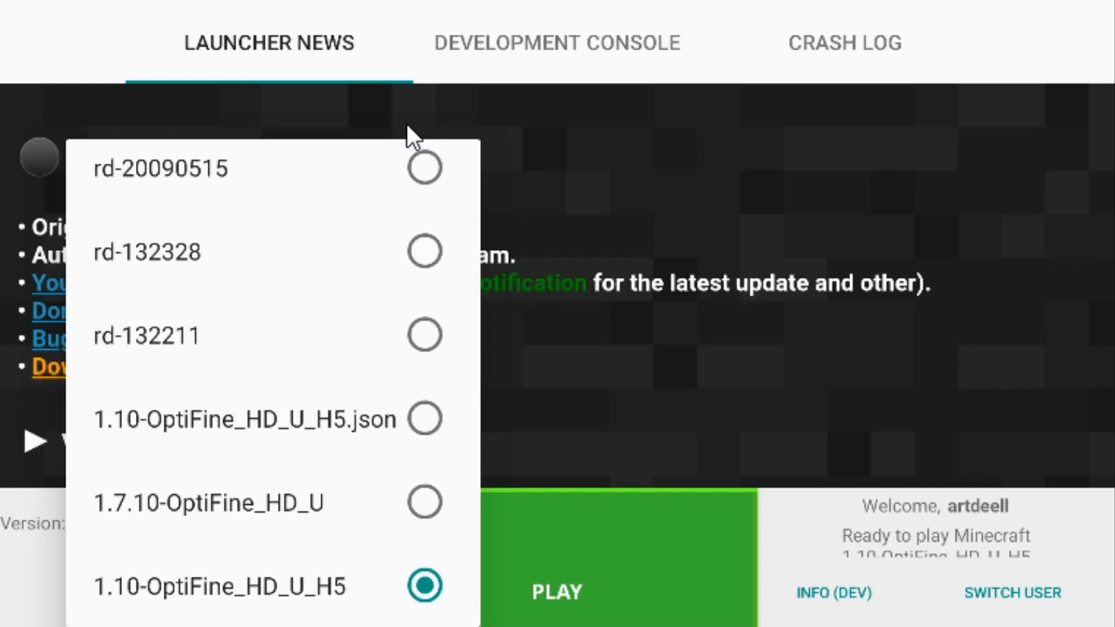
mouse_move(358, 325)
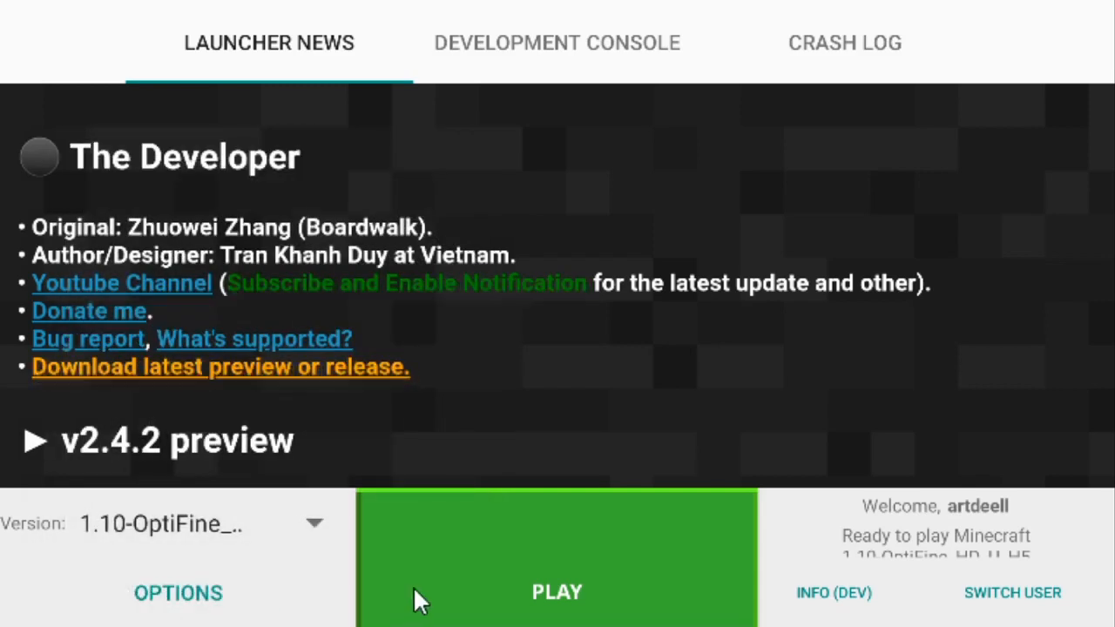
left_click(558, 592)
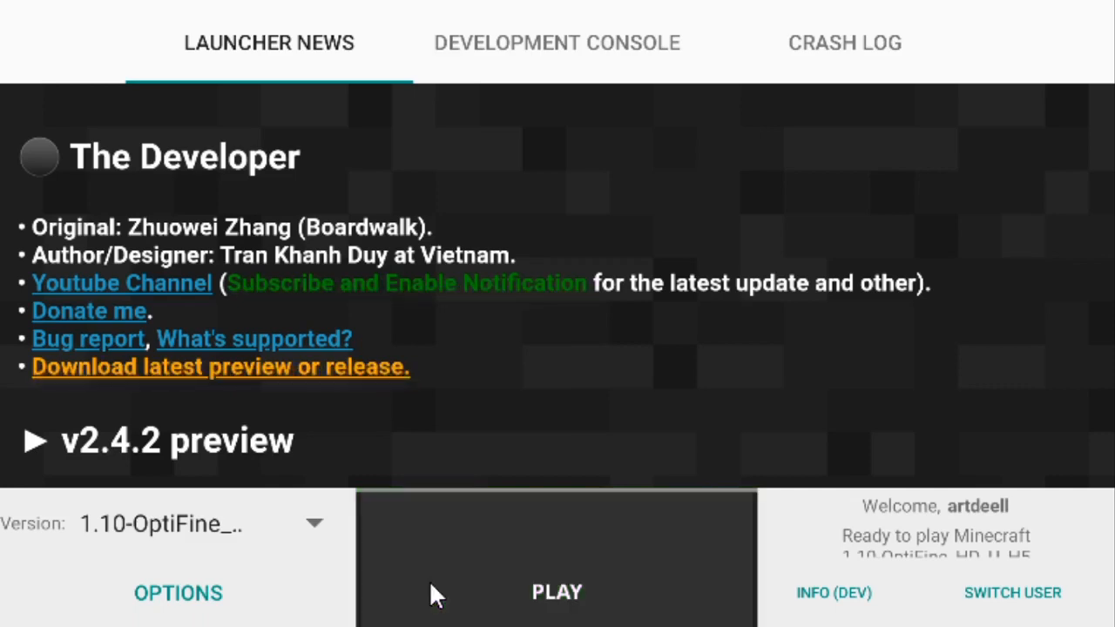
left_click(558, 593)
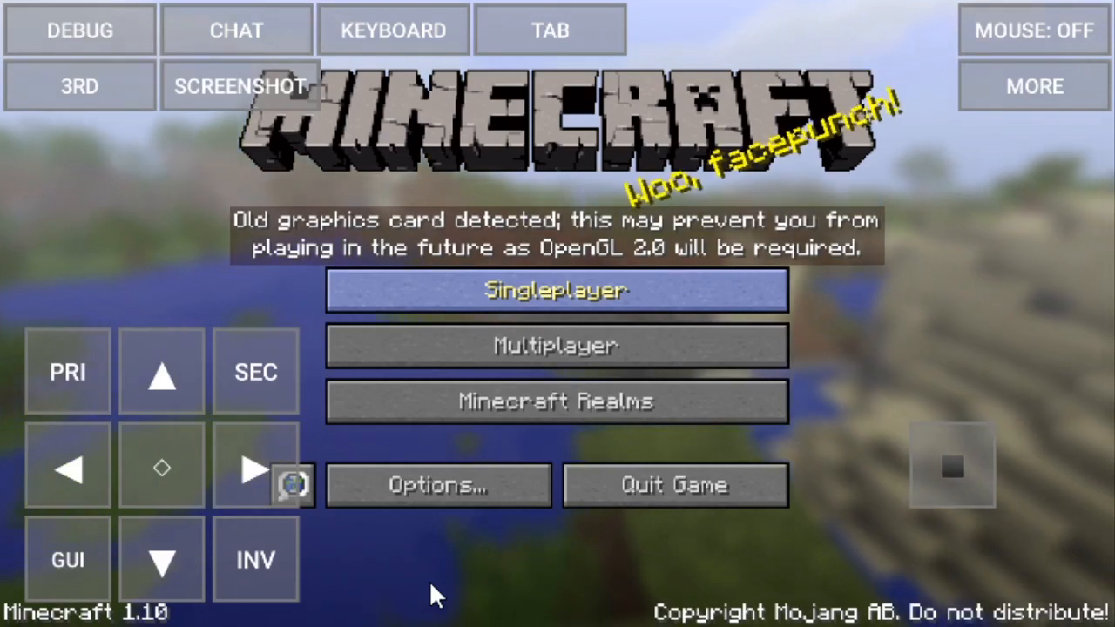
mouse_move(536, 457)
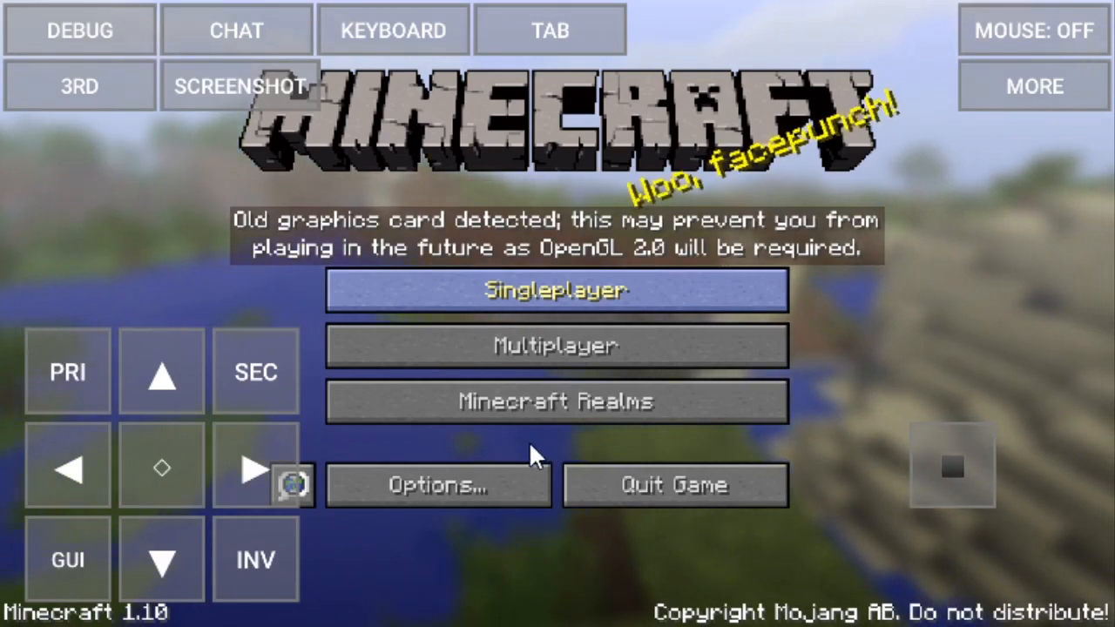
mouse_move(486, 457)
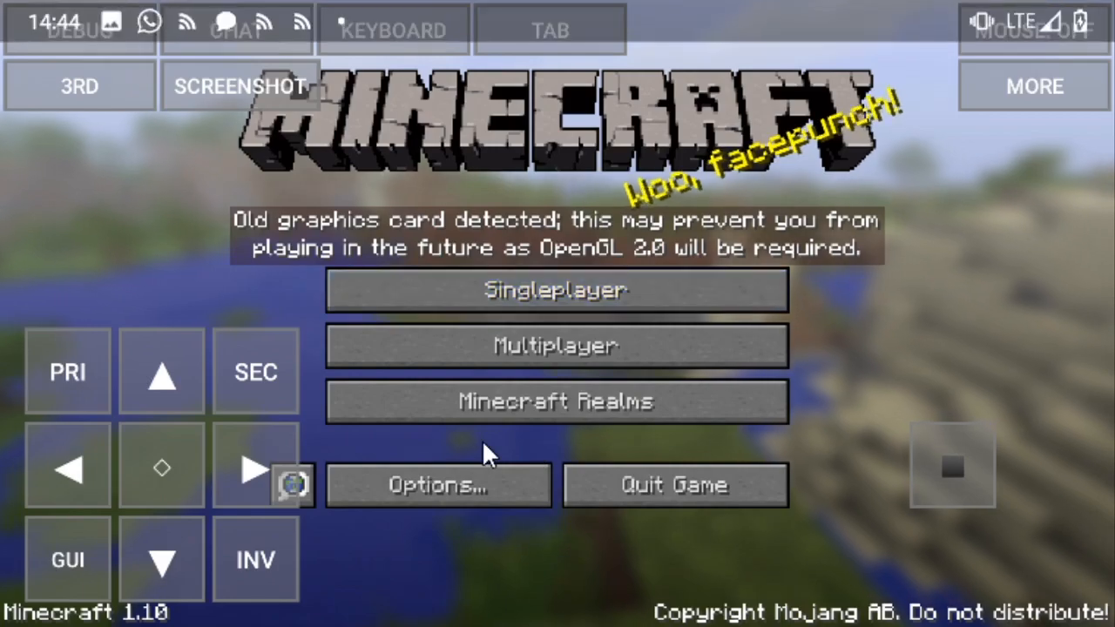
Reach Video Settings via Options, showing Shaders, Dynamic Lights and Render Distance 2 Tiny.
left_click(437, 485)
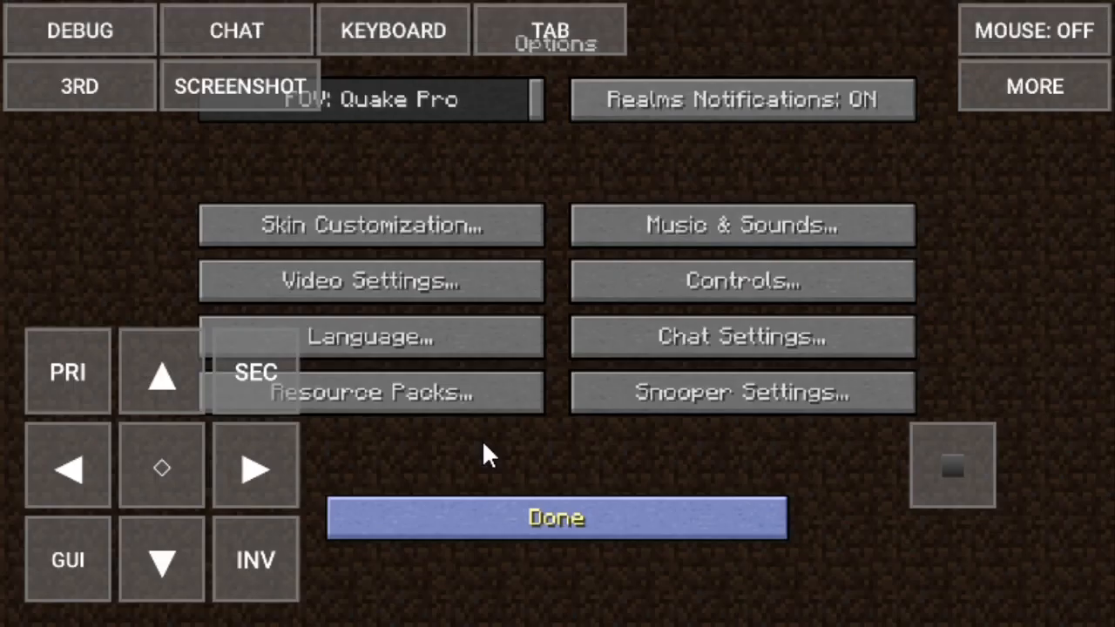
left_click(370, 279)
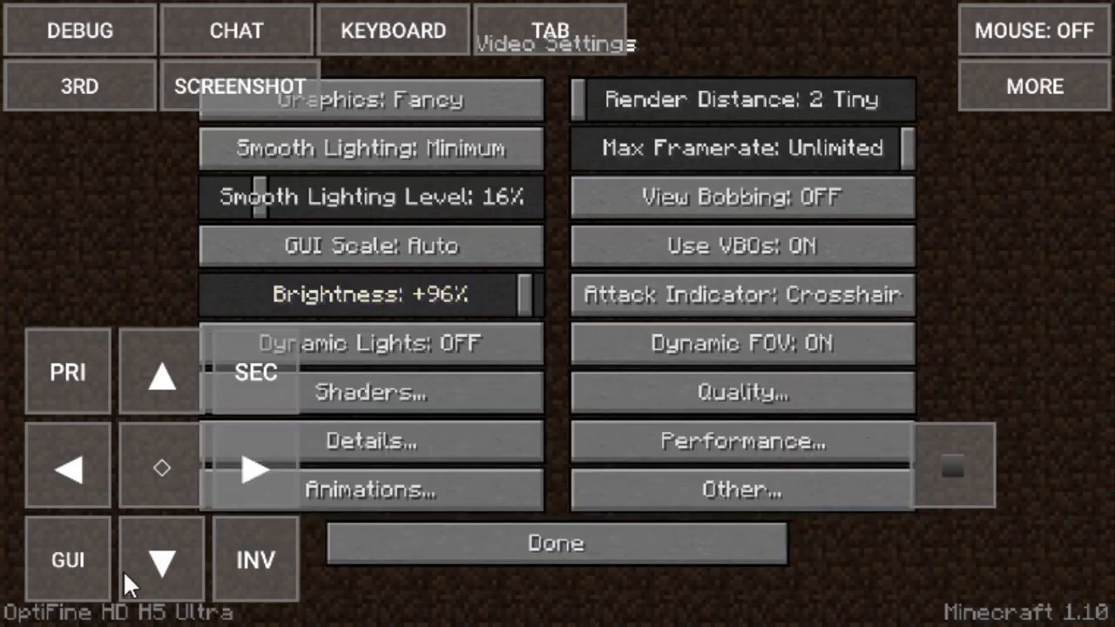
mouse_move(212, 554)
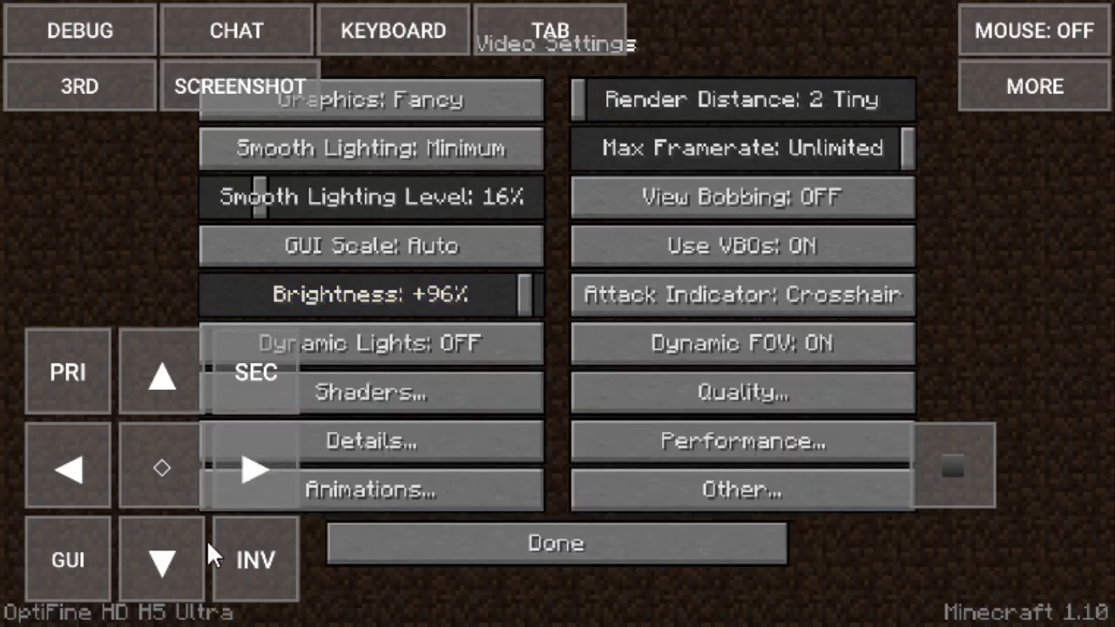
mouse_move(21, 575)
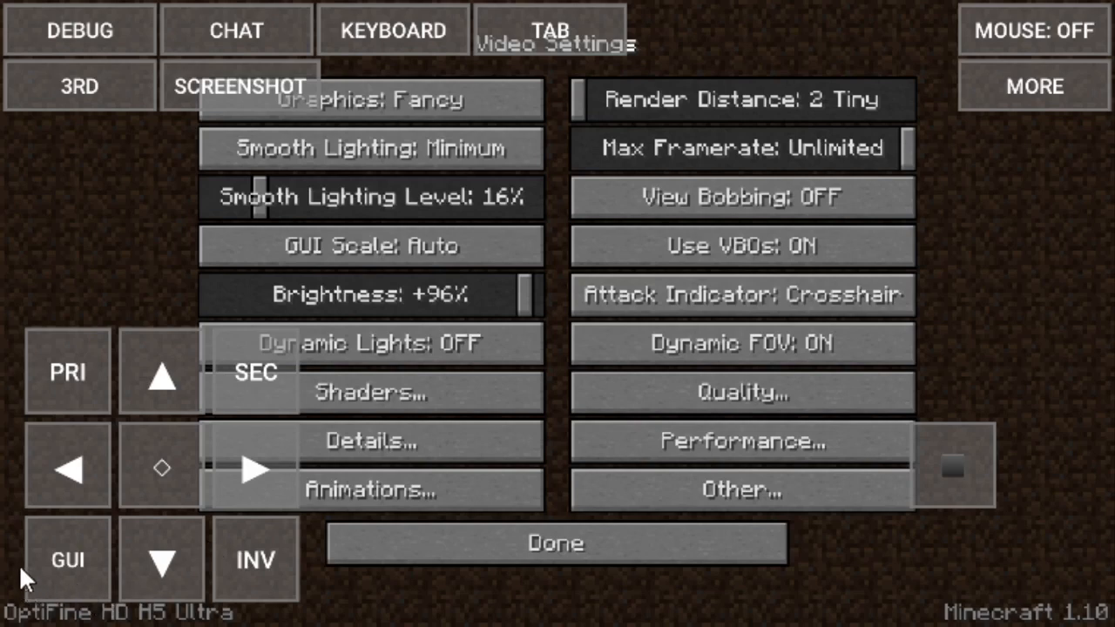